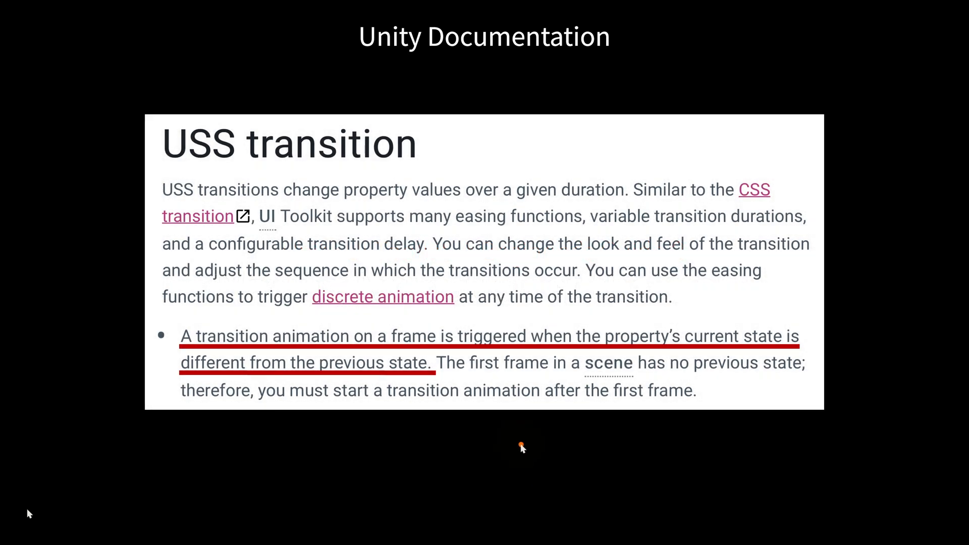
mouse_move(566, 436)
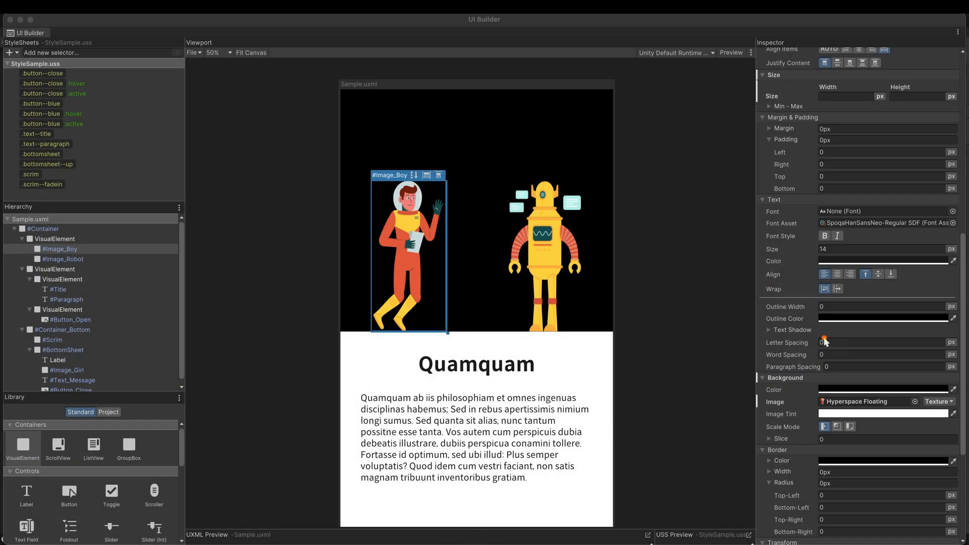
Step: Give Image_Boy a 2-second EaseOutCubic transition and begin naming its image--boy style class
scroll(down, 3)
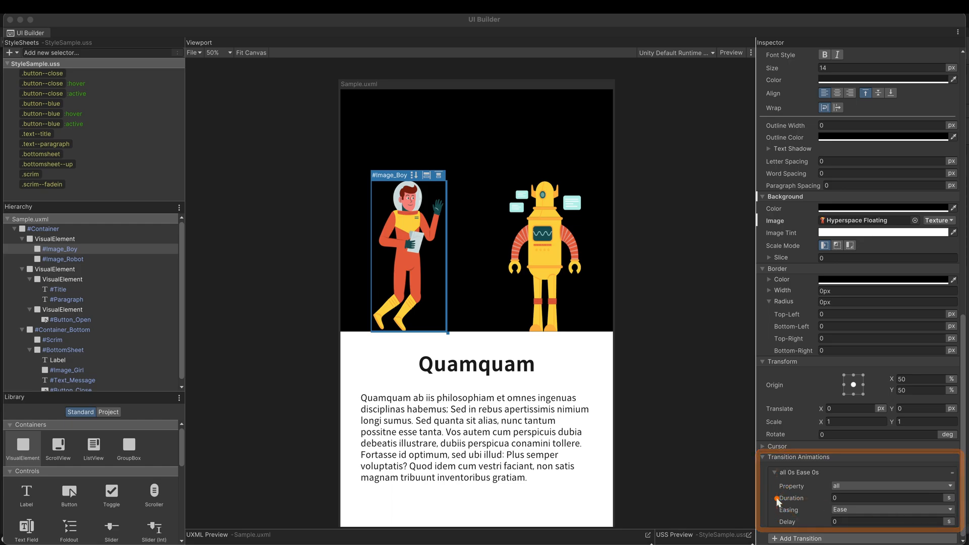
text(2)
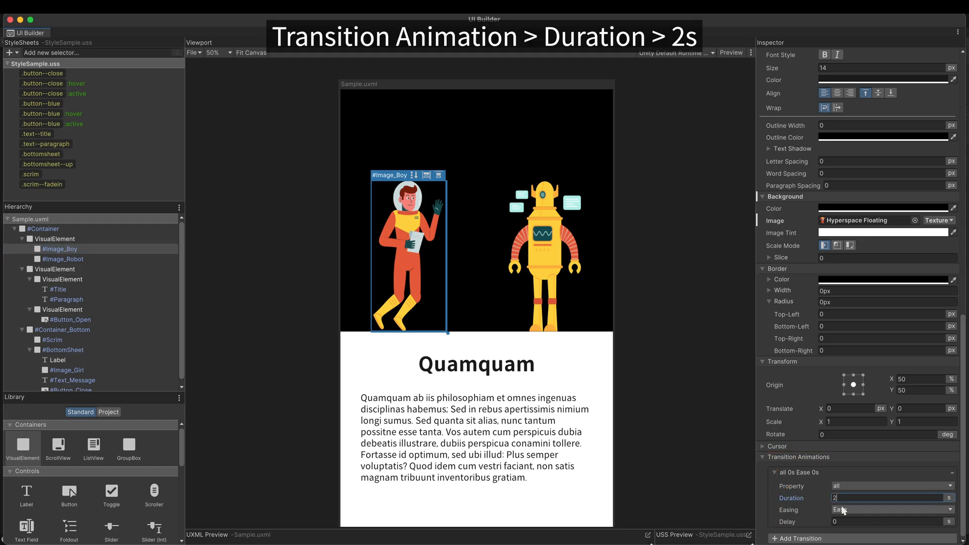
click(890, 510)
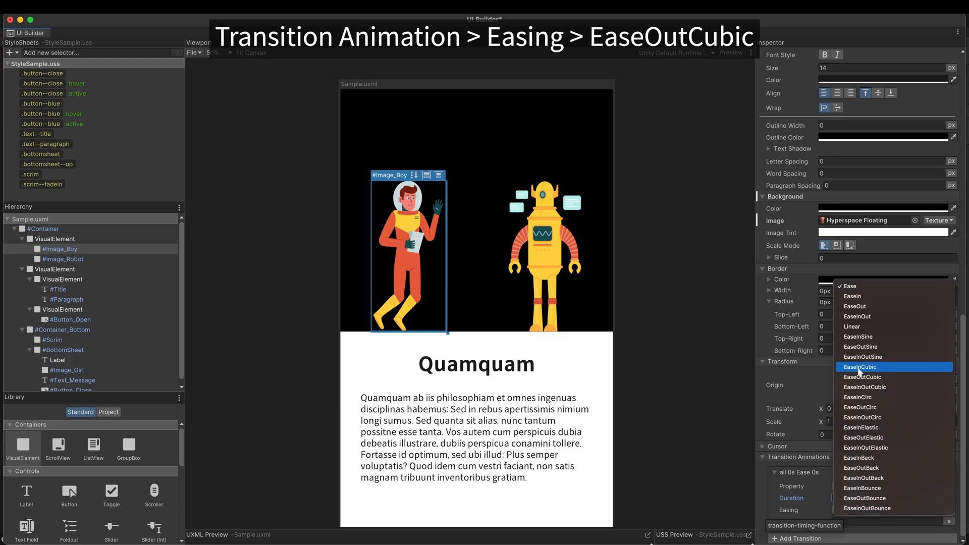
click(859, 368)
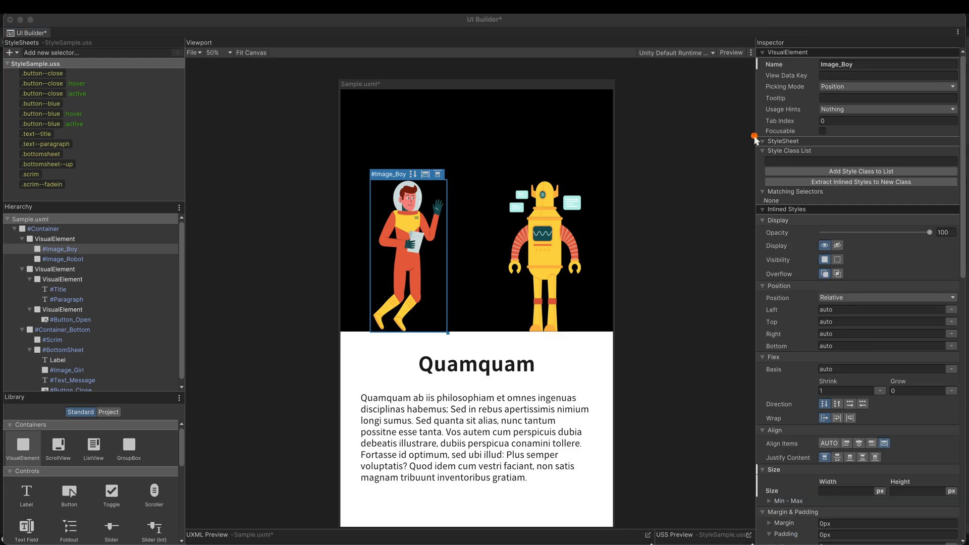
text(ima)
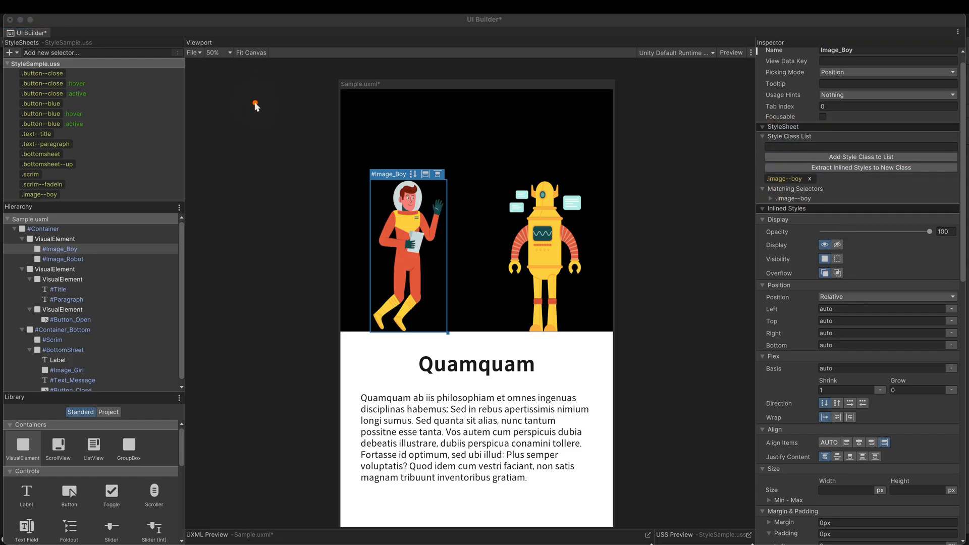
Step: Set the boy image's Translate to X -500 px and Y -400 px
scroll(down, 3)
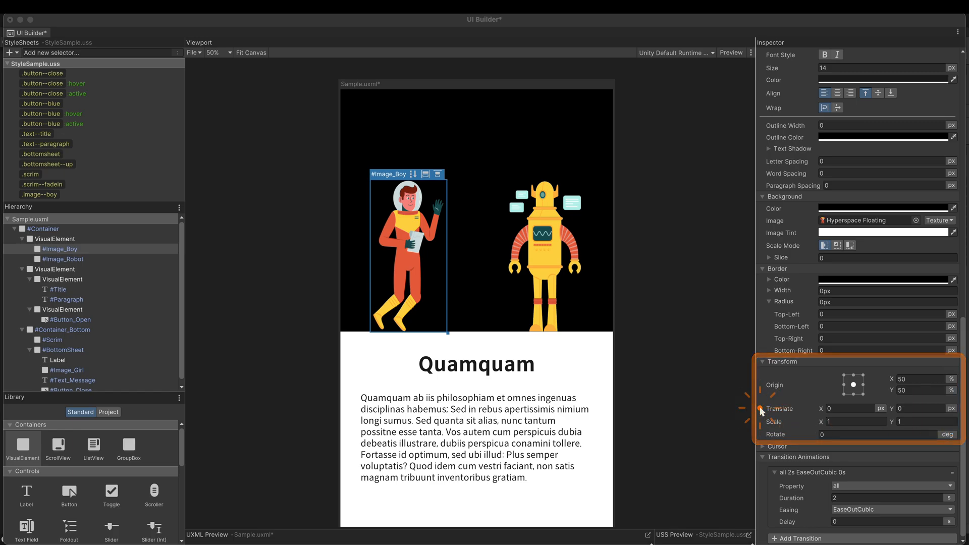
text(-500)
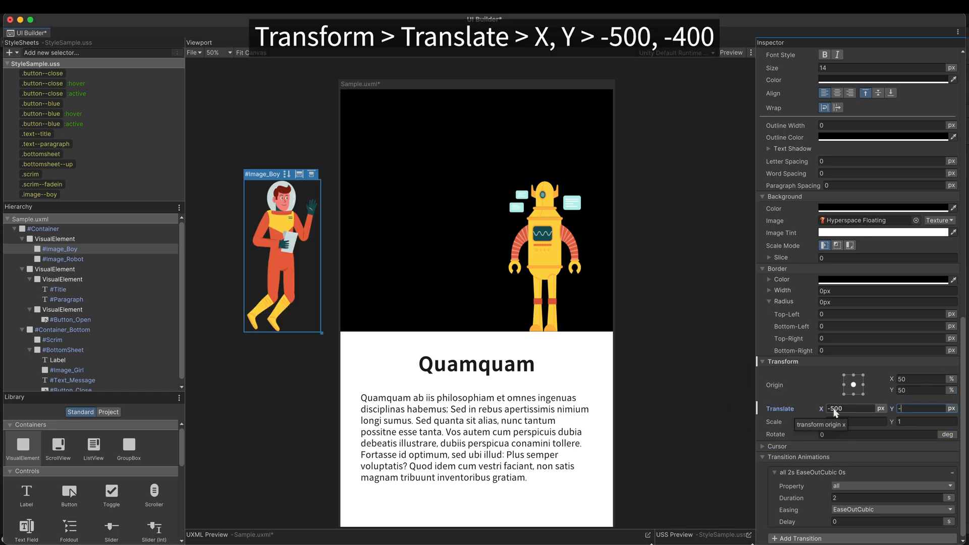
text(-400)
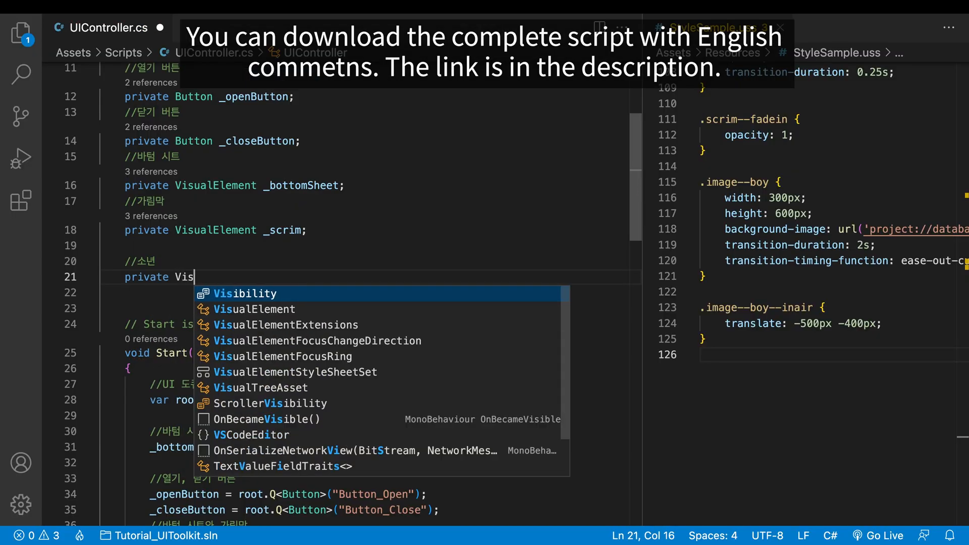
Step: Declare a _boy VisualElement field and assign it with root.Q<VisualElement>("Image_Boy") in Start
text(ualElement _boy;)
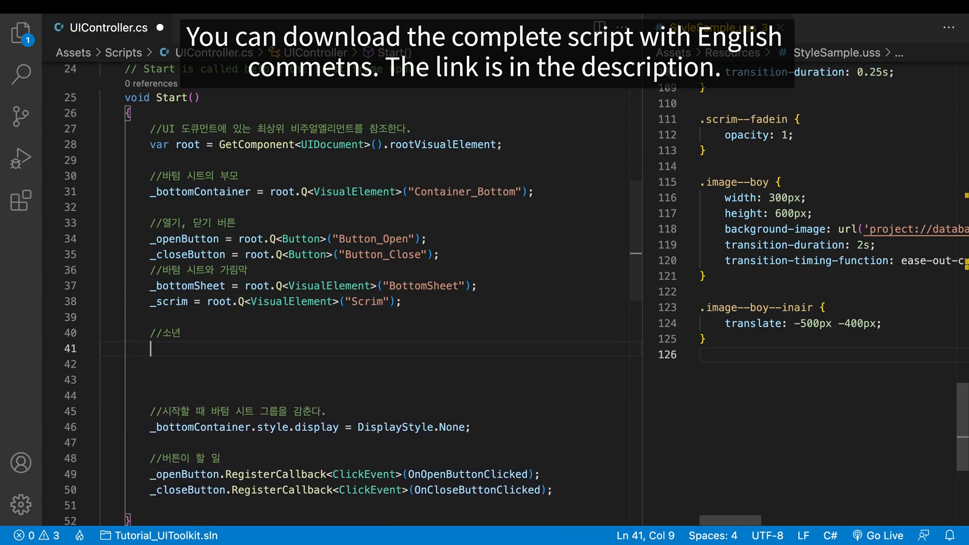
text(_boy = root)
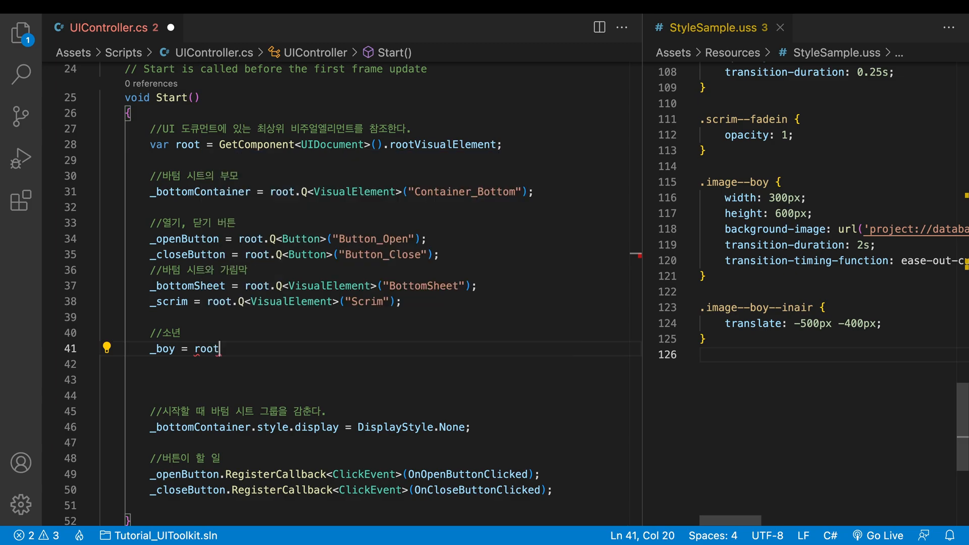
text(.Q<VisualElement>("Image_Boy");)
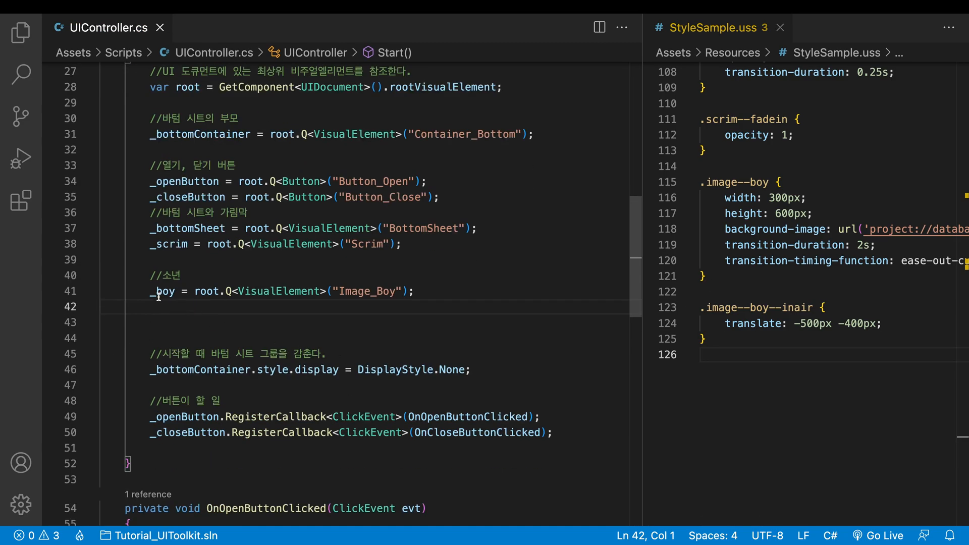
Step: Add an AnimateBoy(); call in Start beneath a boy-animation comment
text(//소년 애니메이션)
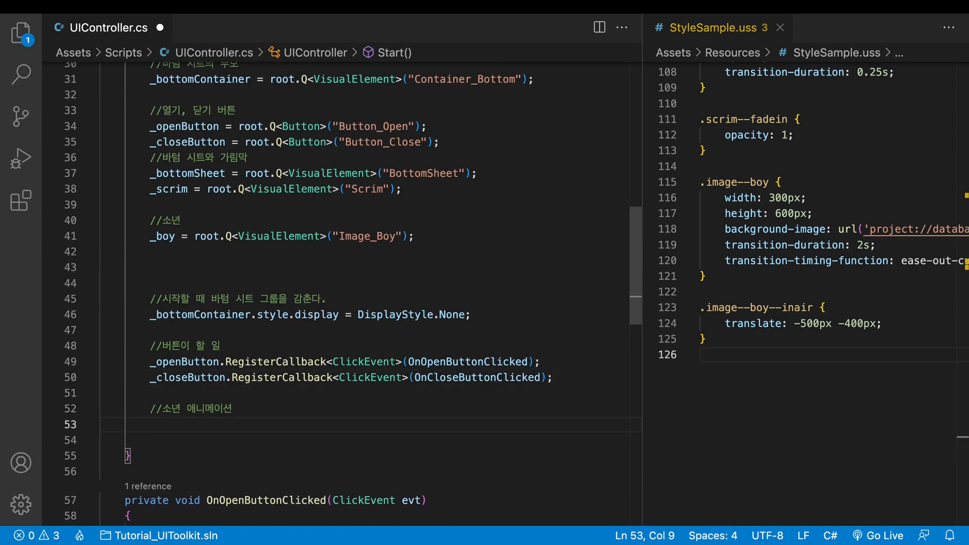
text(AnimateBoy)
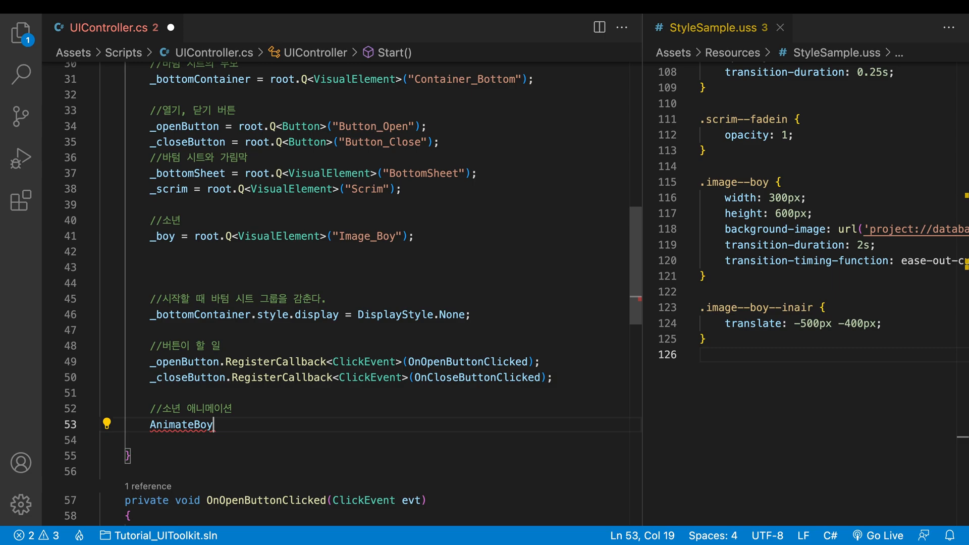
text(();)
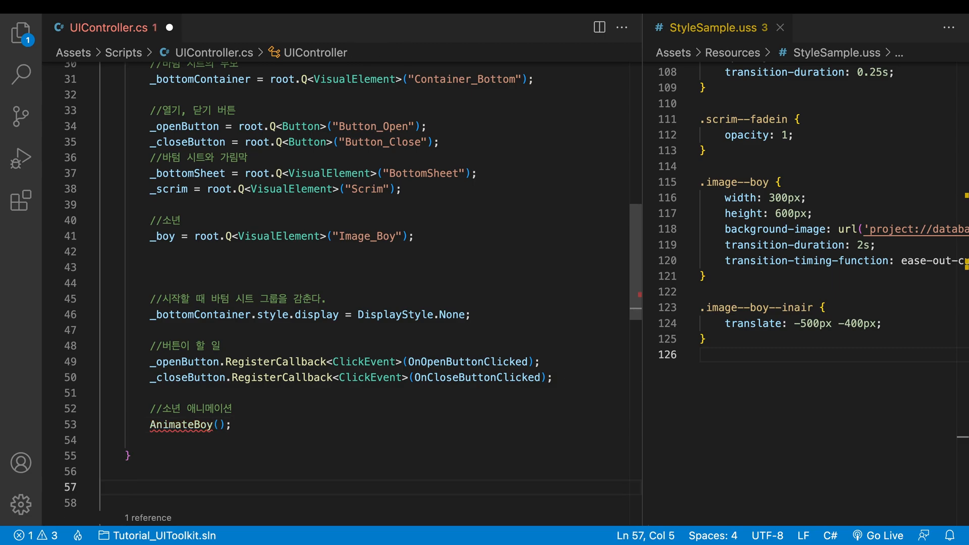
text(private void)
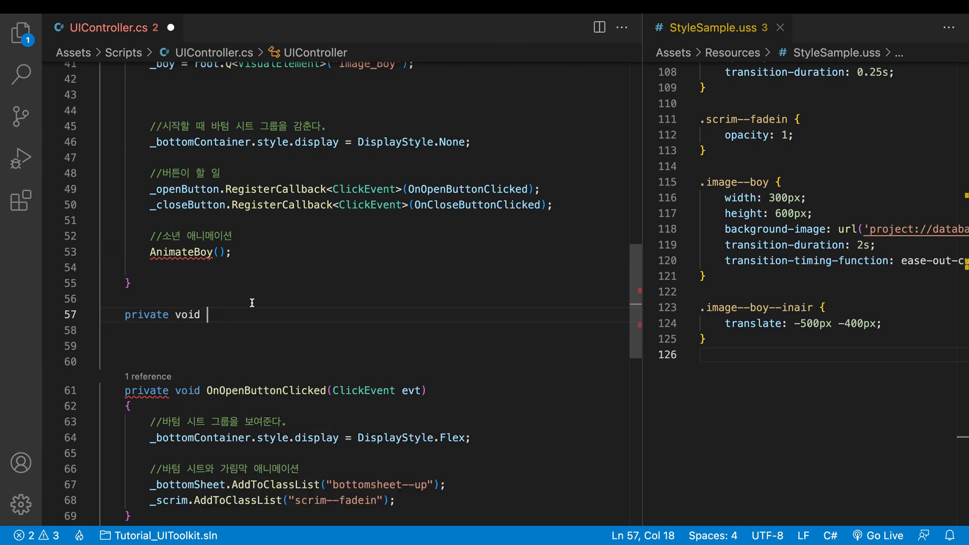
Step: Write AnimateBoy() to remove the image--boy--inair class, copied from StyleSample.uss, from _boy
text(AnimateBoy())
text(_boy.RemoveFromClassList("");)
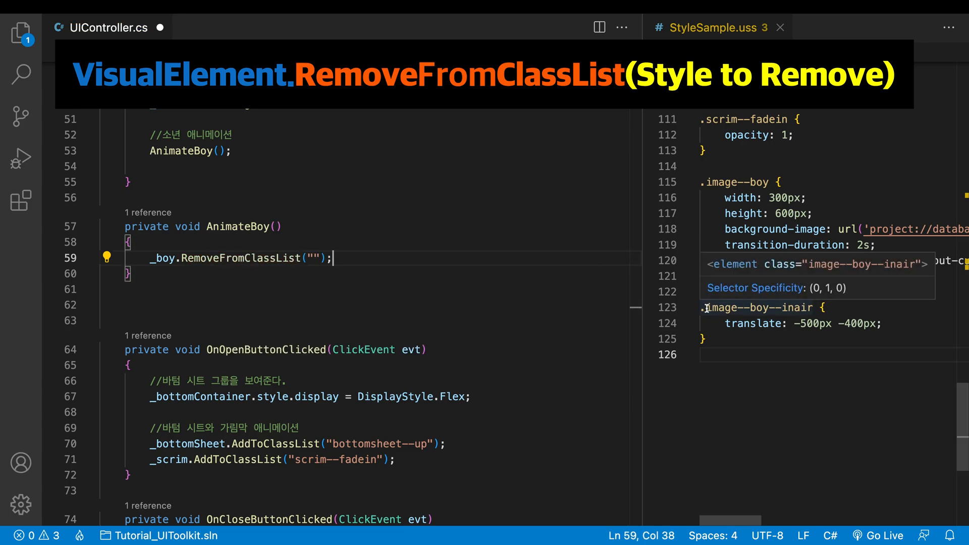
double_click(756, 308)
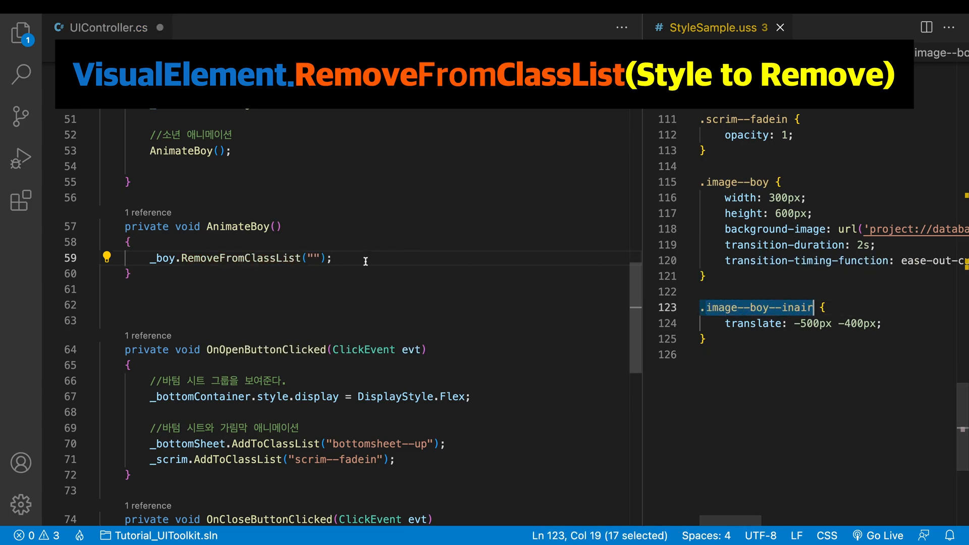
text(image--boy--inair)
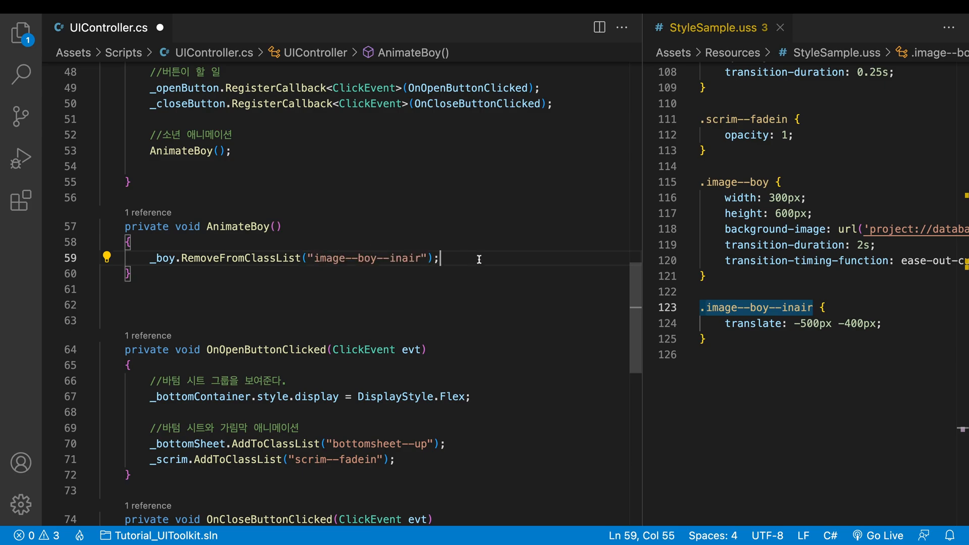
click(468, 20)
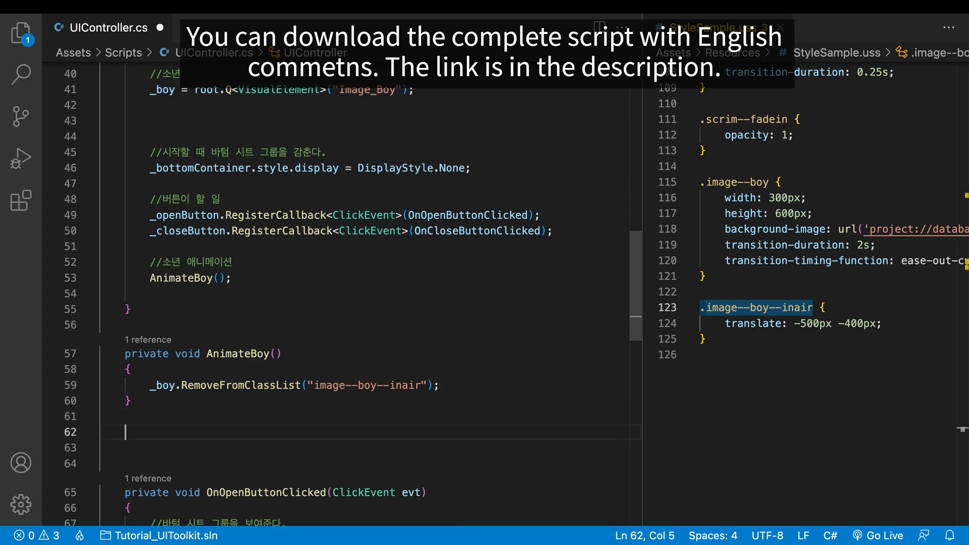
Step: Add an Update() that runs Debug.Log(_boy.ClassListContains("image--boy--inair"))
text(private void Update()
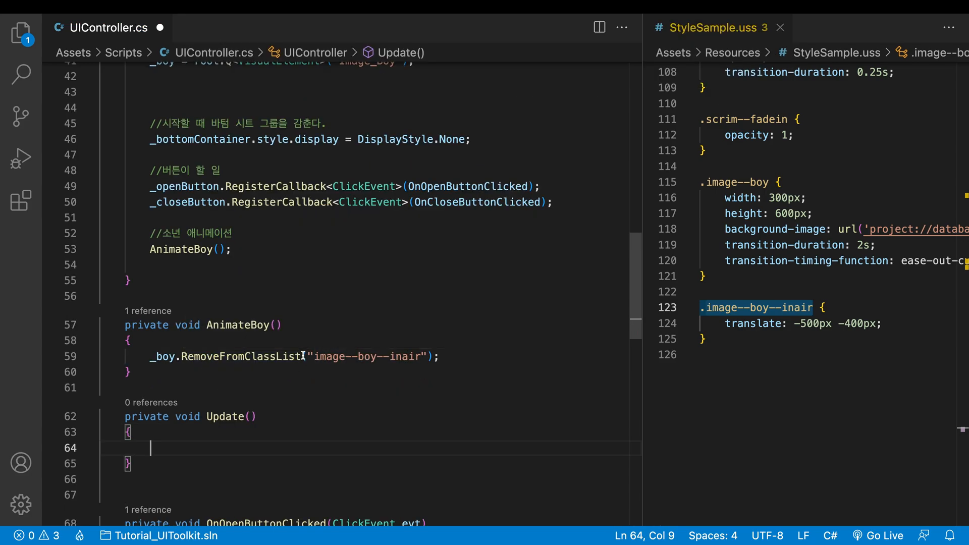
double_click(365, 357)
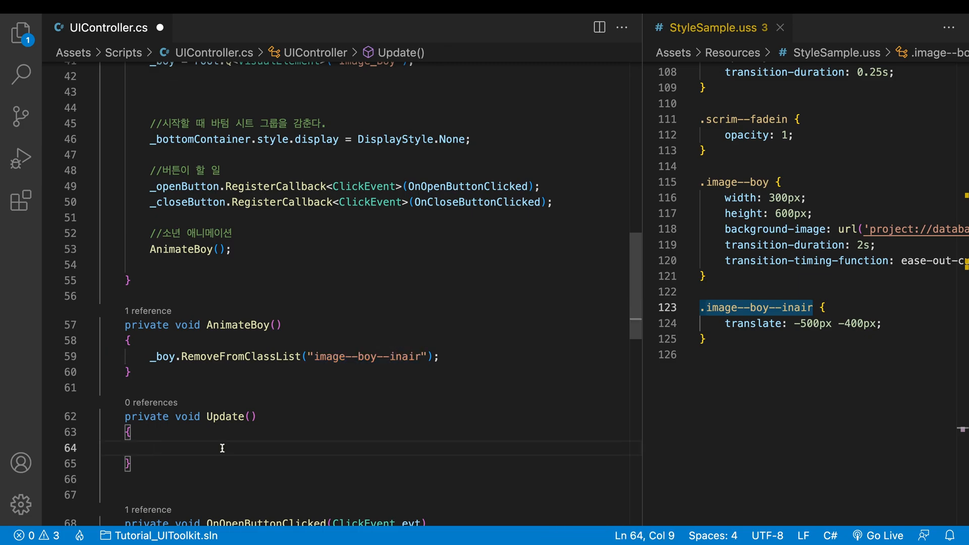
text(Debug.Log(_)
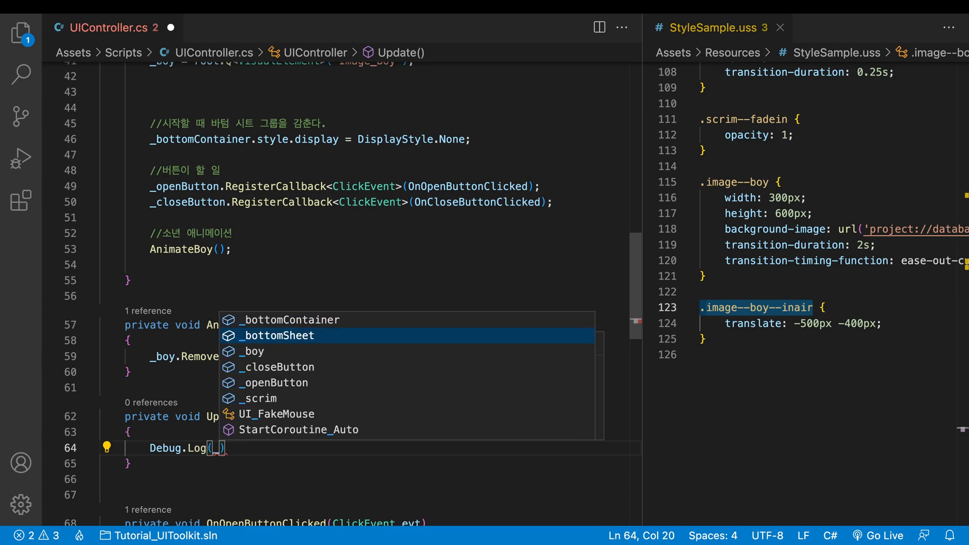
text(_boy.)
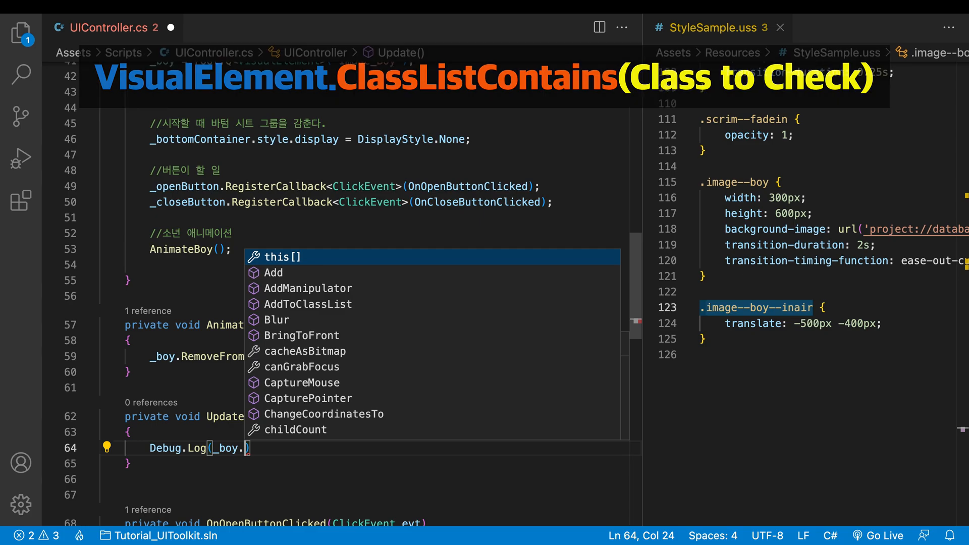
text(c)
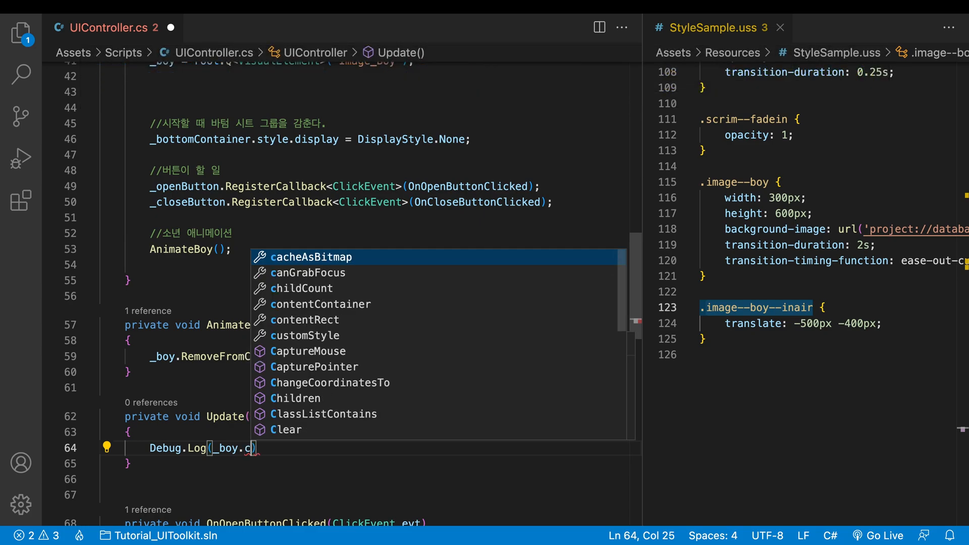
text(ontains()
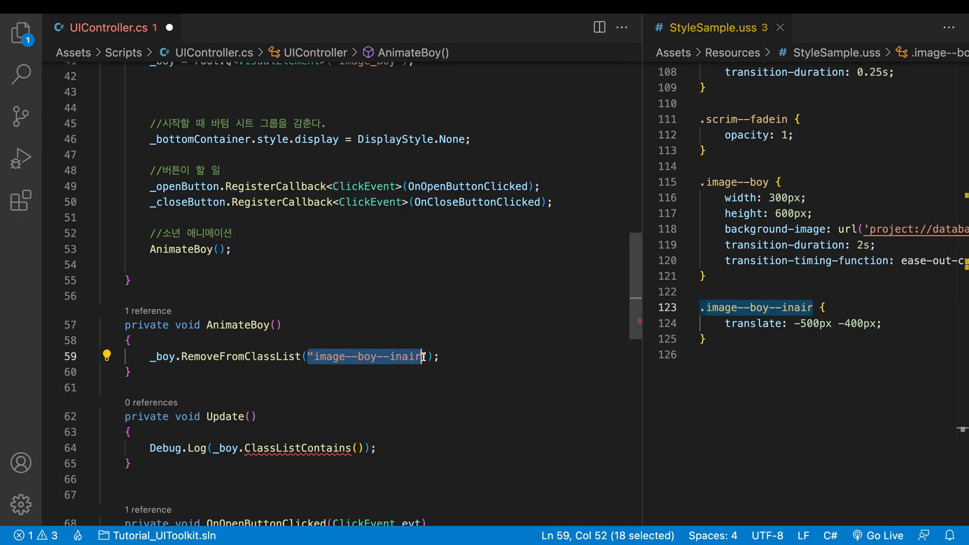
text("image--boy--inair")
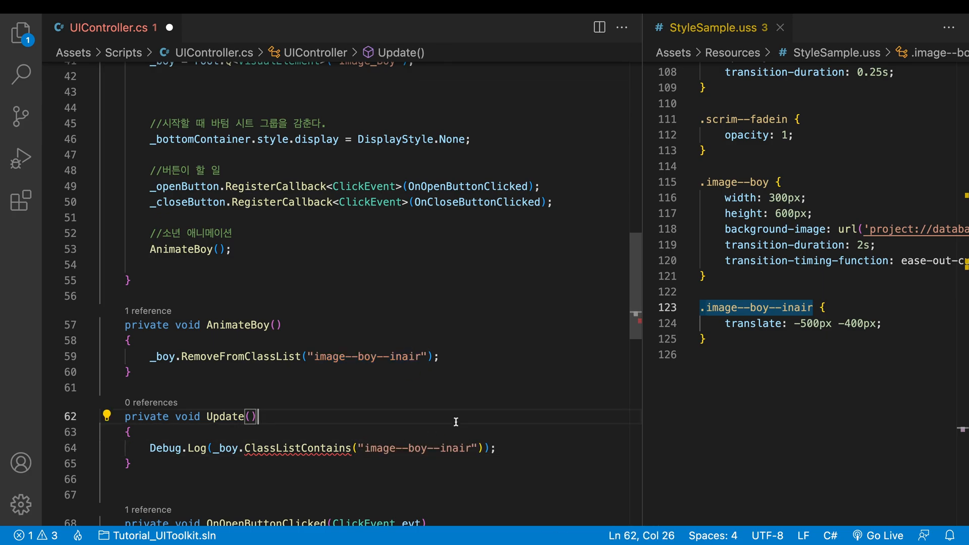
Step: Play and then stop the scene, confirming the console logs False
click(468, 19)
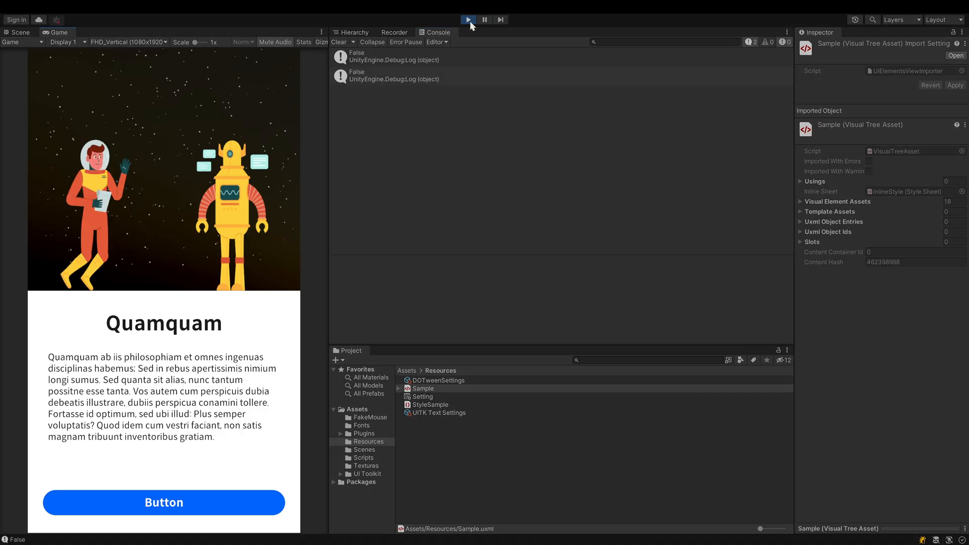
click(467, 19)
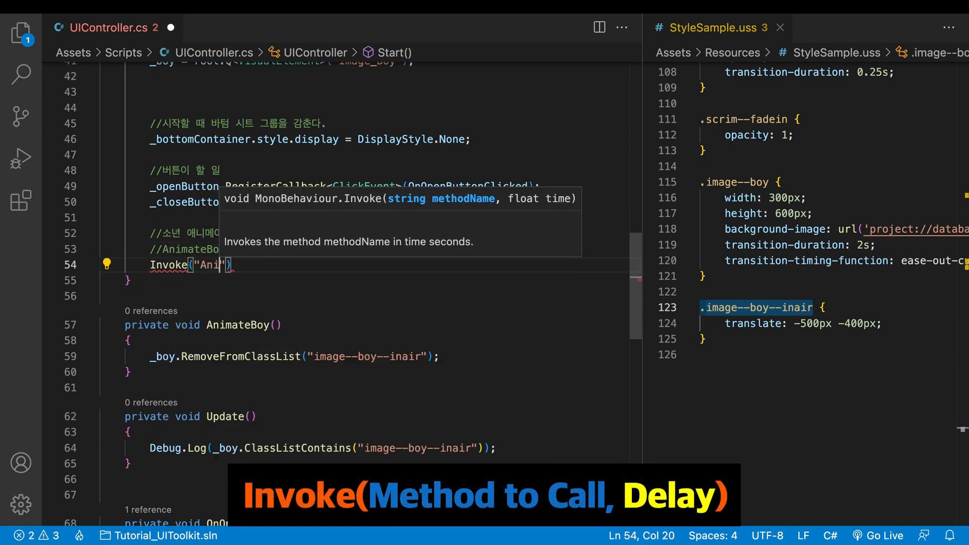
Step: Replace Start's direct AnimateBoy() call with Invoke("AnimateBoy", .1f)
text(AnimateBoy", .1)
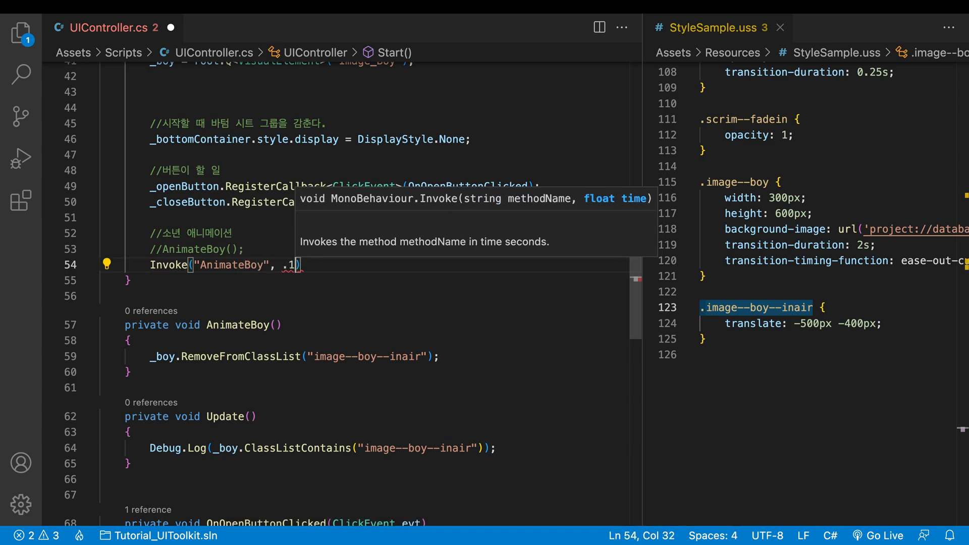
text(f;)
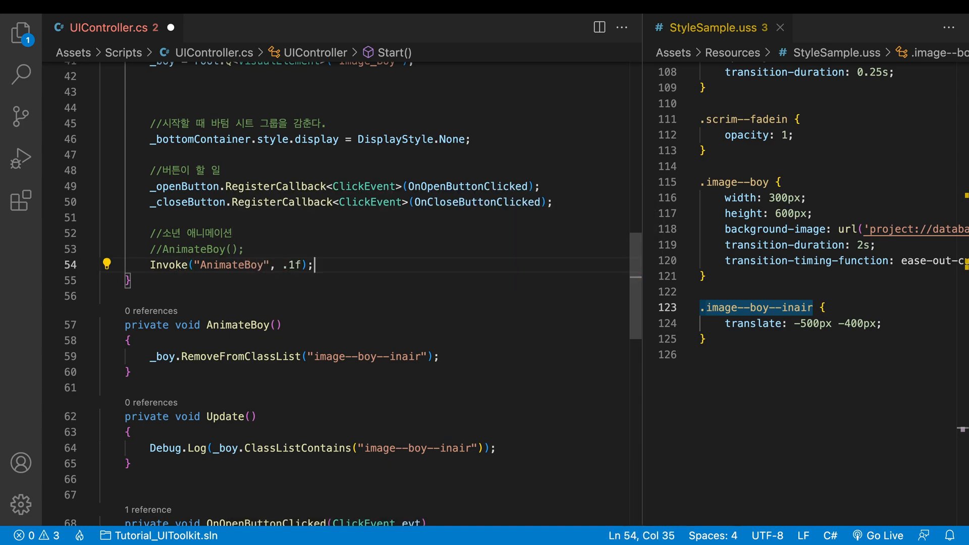
Step: Play and stop the scene again, confirming the console now logs True
click(467, 20)
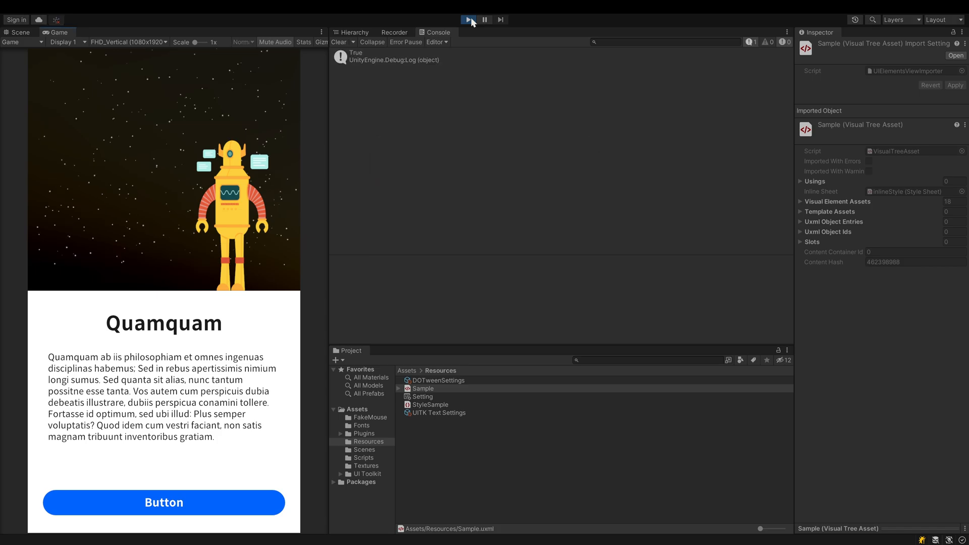
click(465, 19)
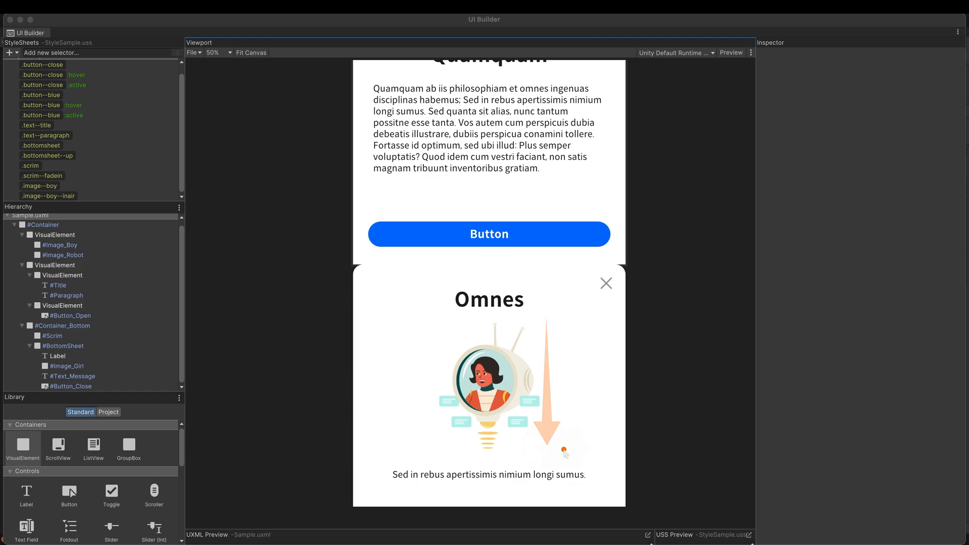
Step: Open Sample.uxml in UI Builder to view the BottomSheet containing Image_Girl
click(66, 366)
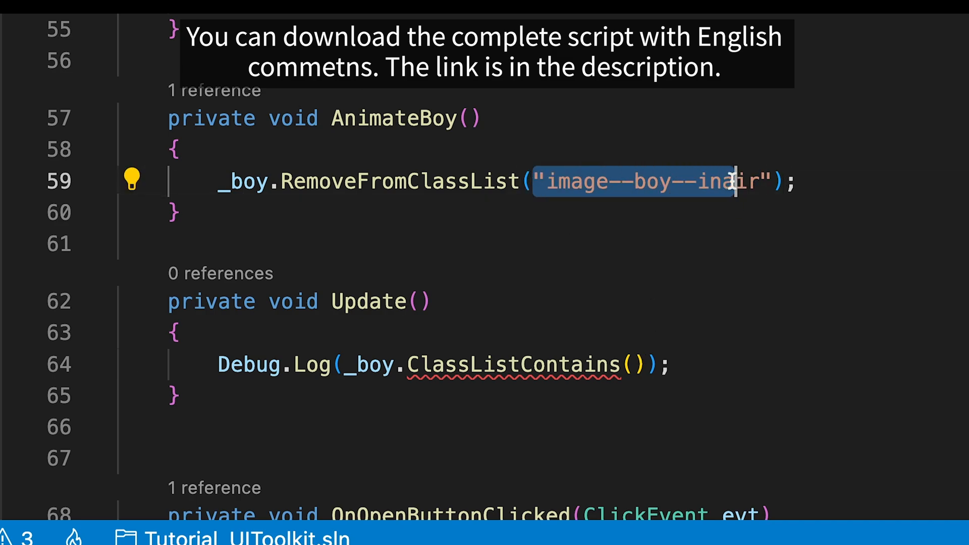
Step: Pass "image--boy--inair" back into ClassListContains inside Update's Debug.Log
text("image--boy--inair")
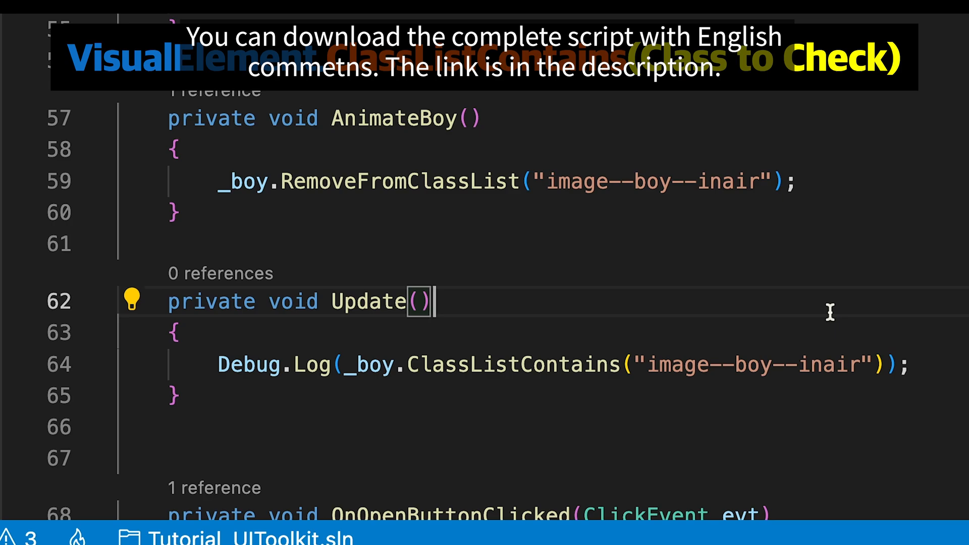
click(923, 18)
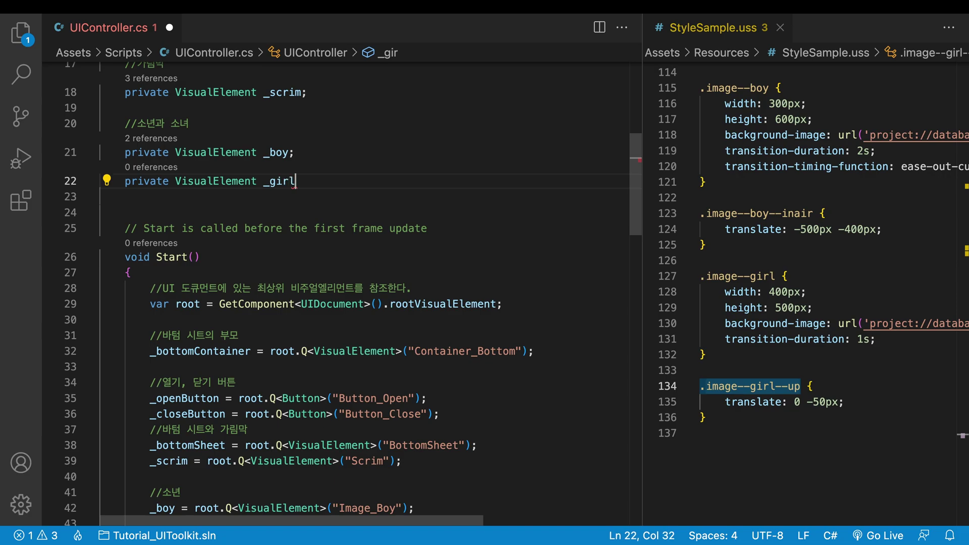
Step: Fetch Image_Girl into _girl; call a new AnimateGirl() on open that toggles image--girl--up
text(_girl = root.Q<VisualElement>("Image_Girl)
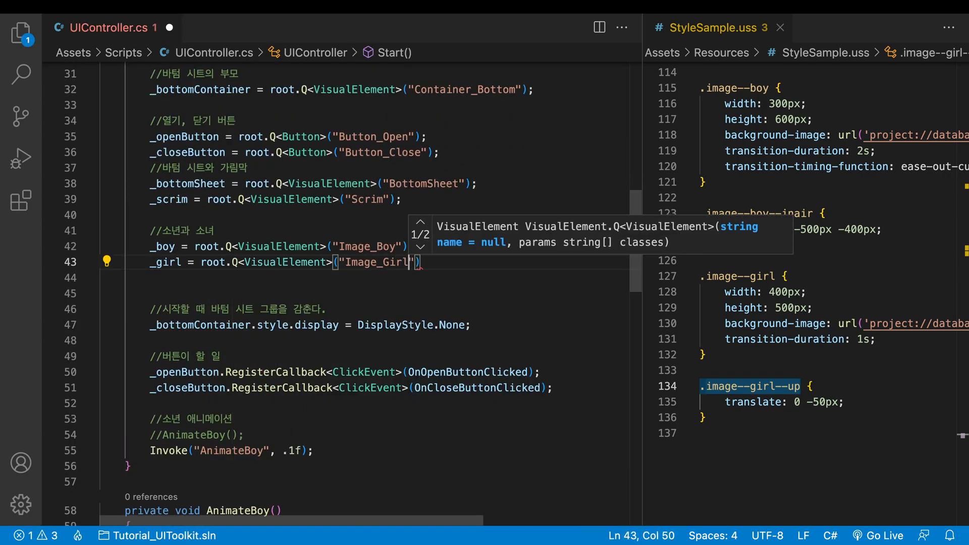
scroll(down, 3)
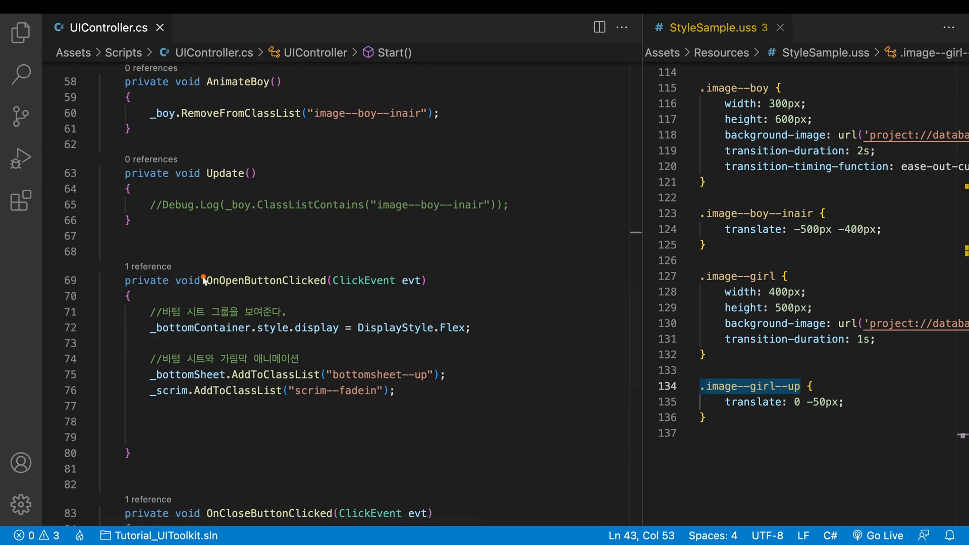
mouse_move(145, 425)
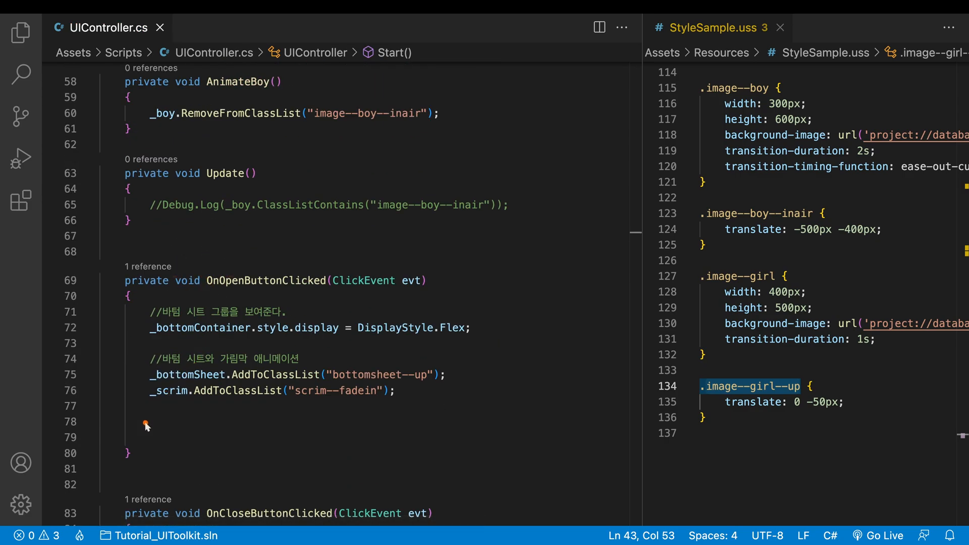
text(AnimateGirl())
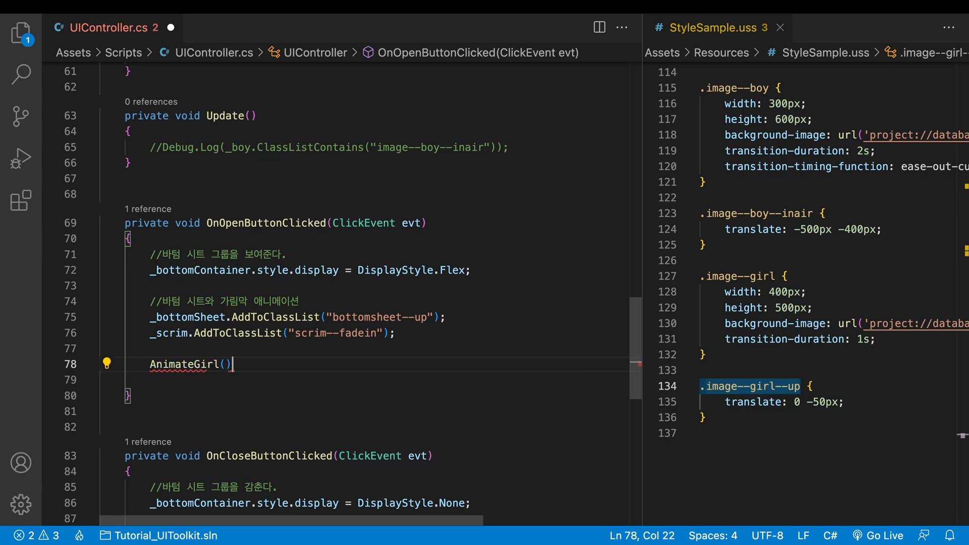
text(private void AnimateGirl)
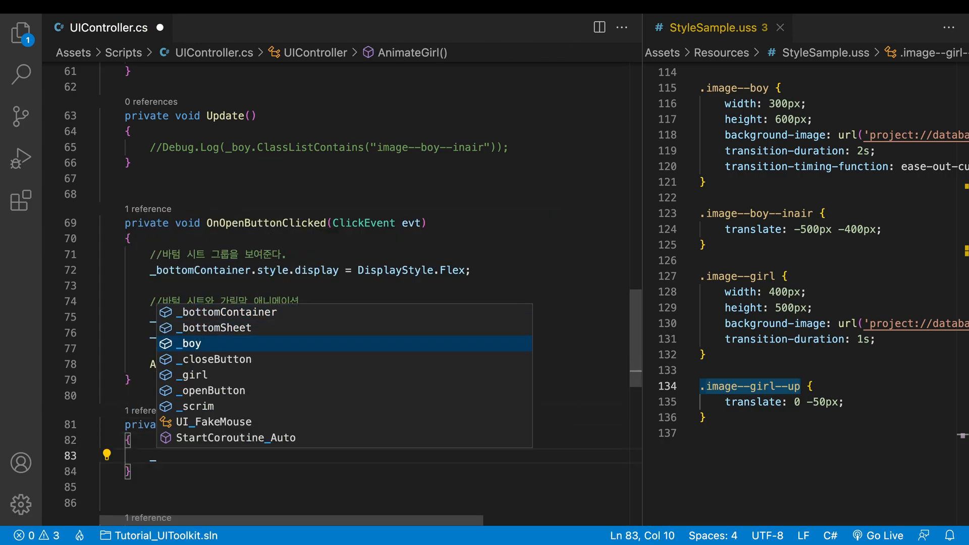
text(_girl.)
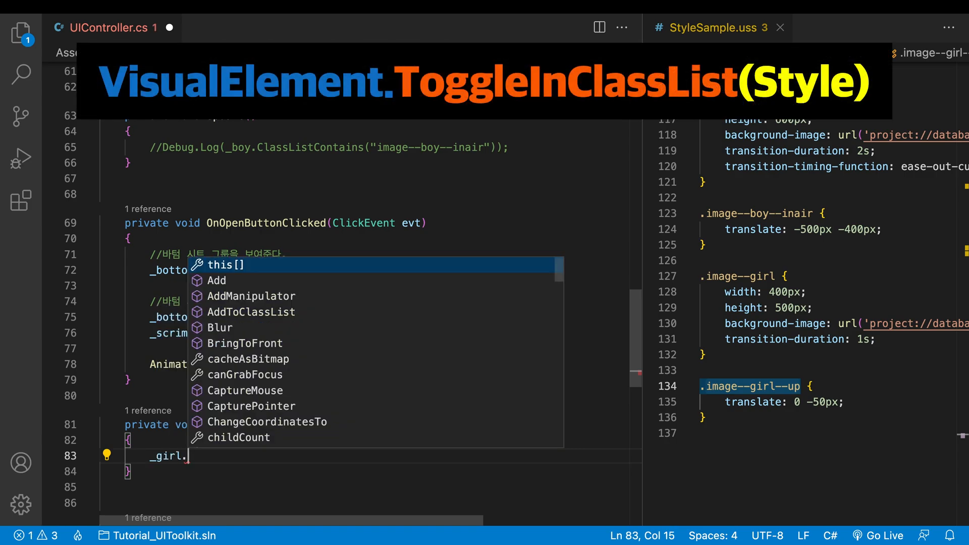
text(ToggleInClassList("image--girl--up");)
click(381, 487)
text(_girl)
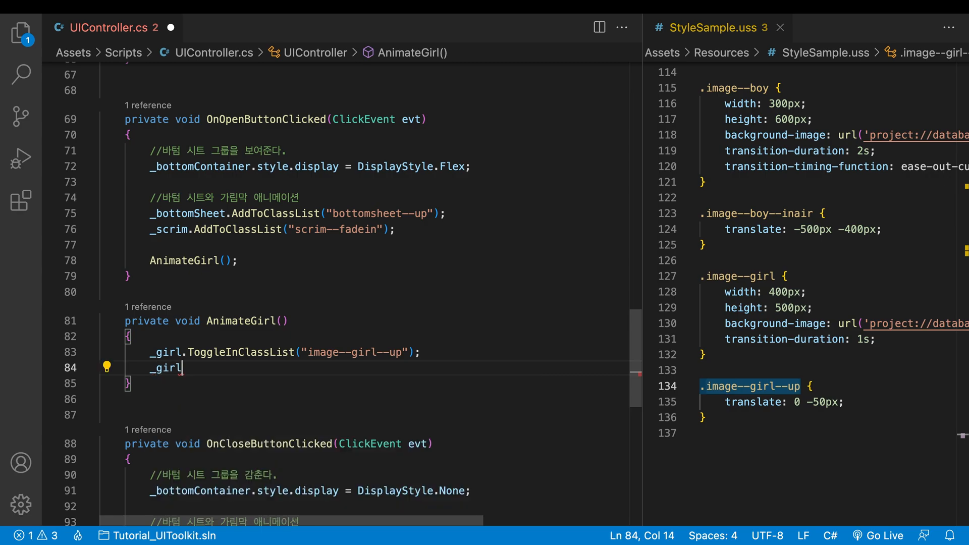
Step: Register _girl's TransitionEndEvent to a new AnimateBackGirl method that toggles image--girl--up
text(.RegisterCallback)
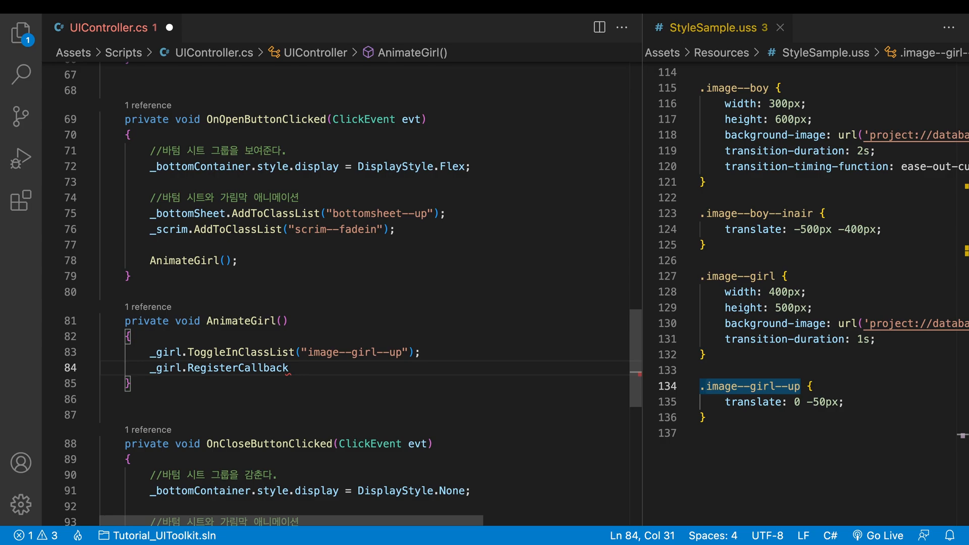
text(<)
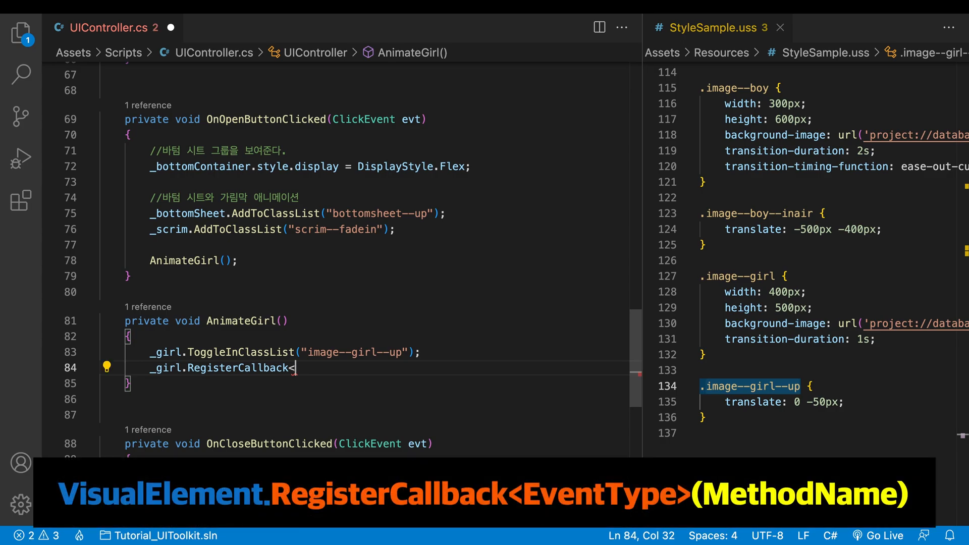
text(Trna)
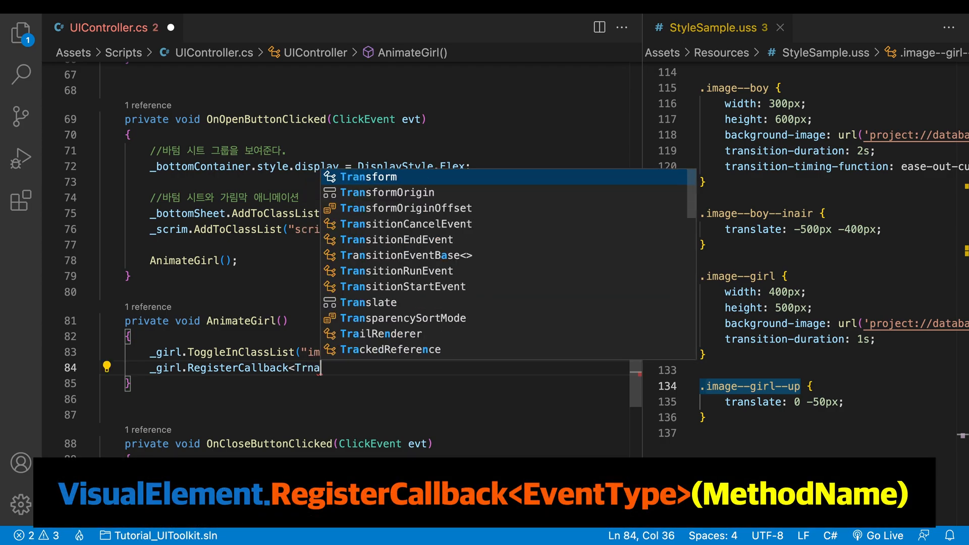
text(s)
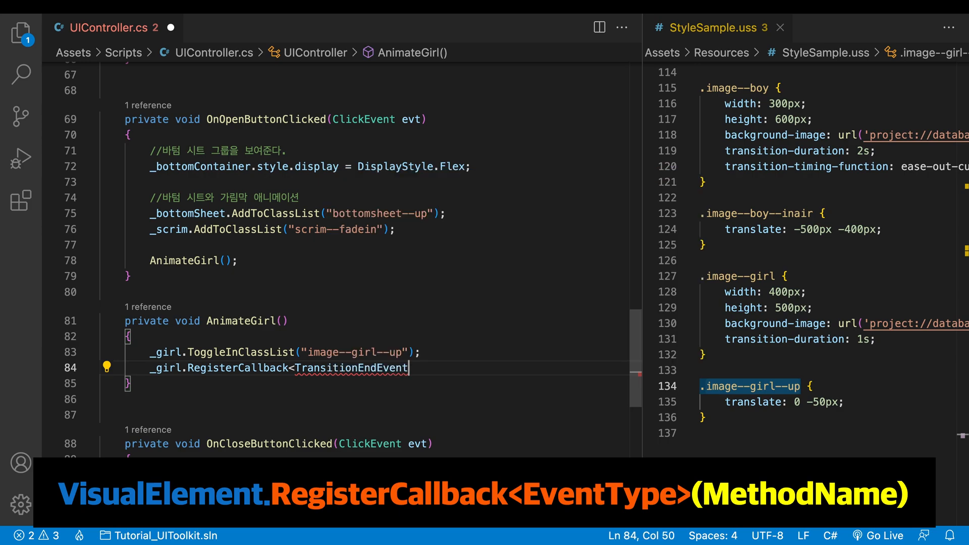
text(())
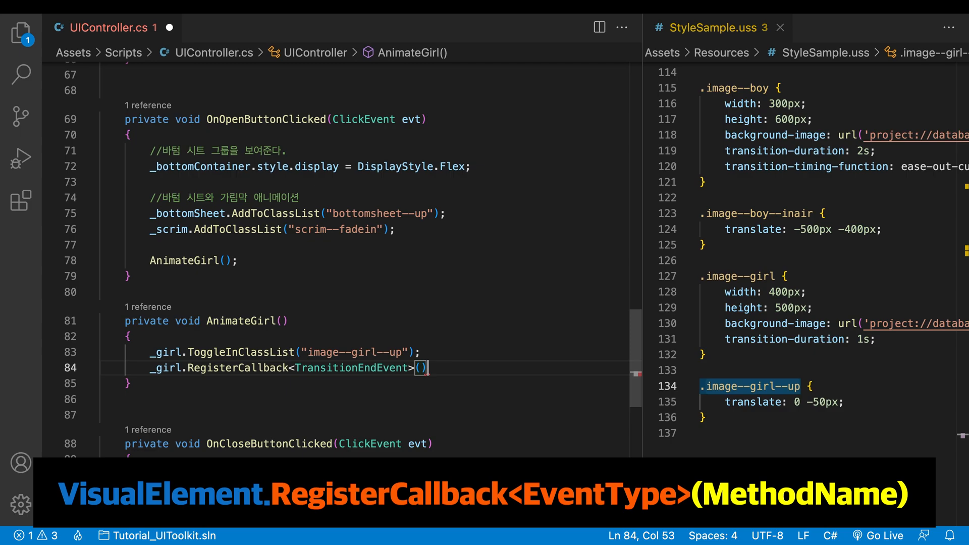
text(Animate)
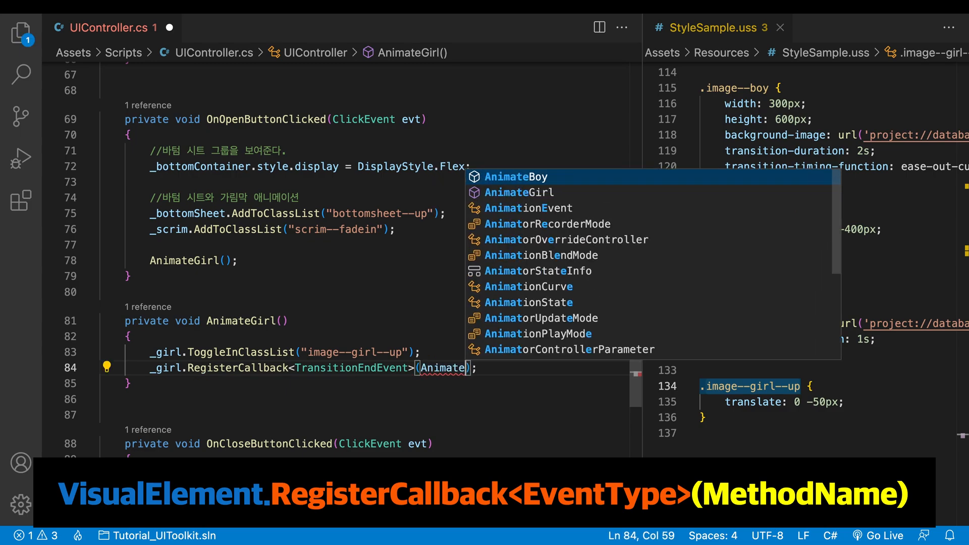
text(AnimateBackGirl)
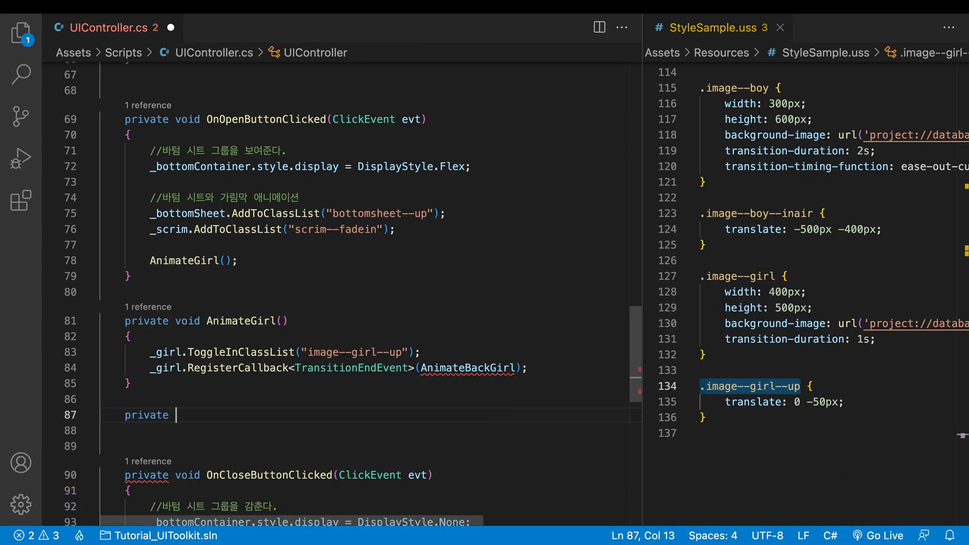
text(void AnimateBackGirl(TransitionEndEvent evt)
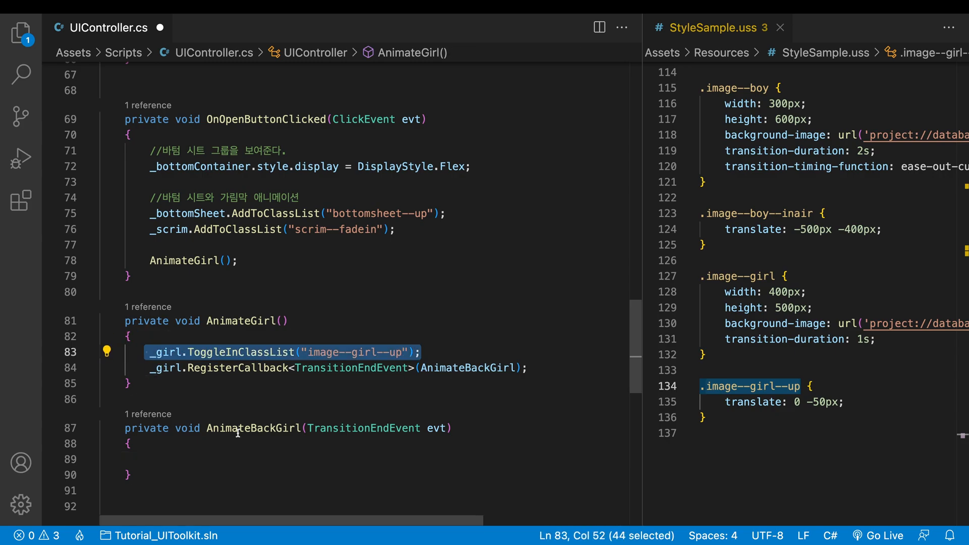
text(_girl.ToggleInClassList("image--girl--up");)
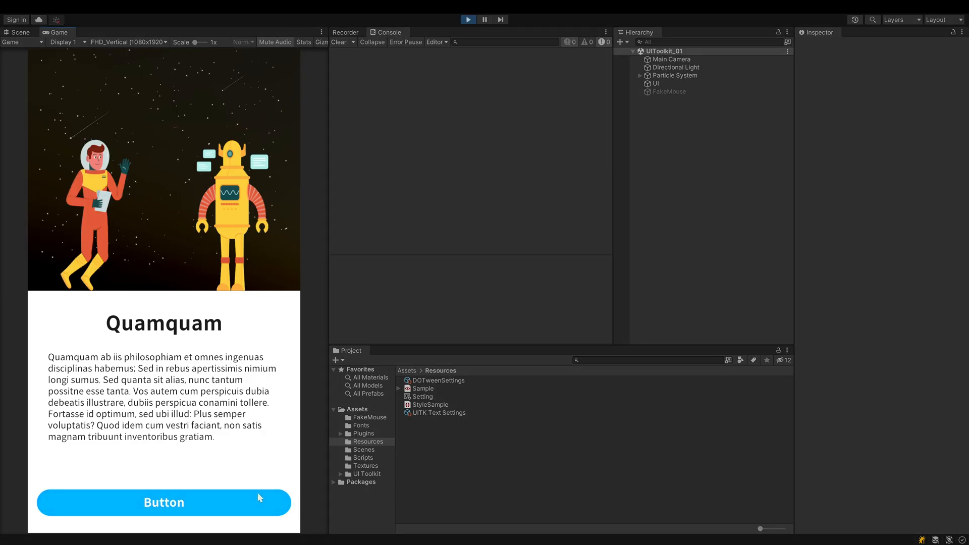
Step: Open the bottom sheet in the Game view to test the girl's animation
click(164, 502)
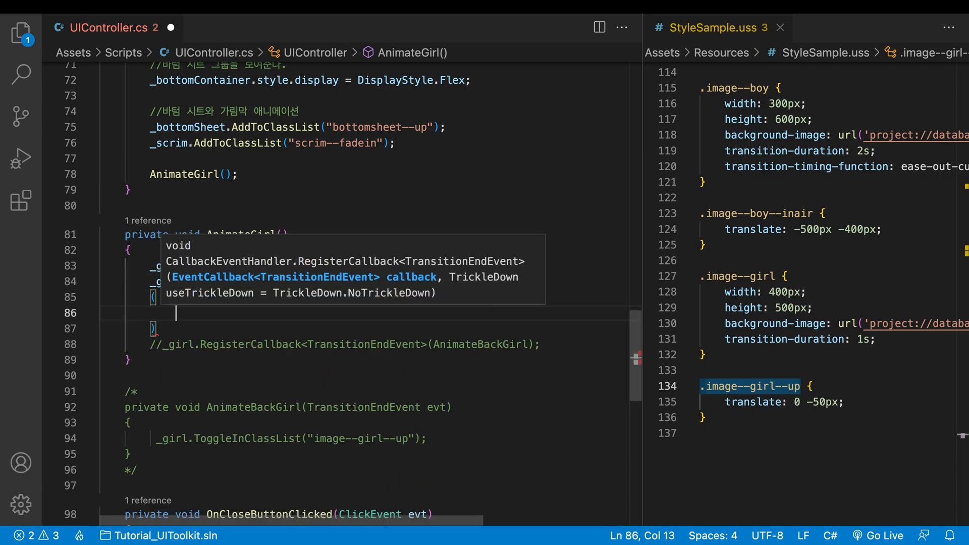
Step: Register the lambda evt => _girl.ToggleInClassList("image--girl--up") on TransitionEndEvent
text(evt => _girl.ToggleInClassList("image--girl--up"))
text(private)
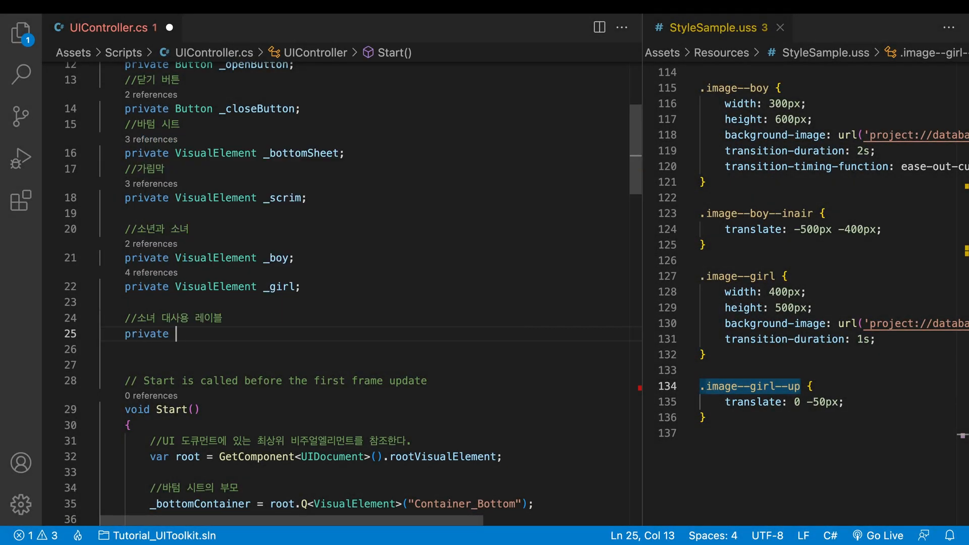
Step: Add a _message Label field queried from root, and import DG.Tweening
text(Label _message;)
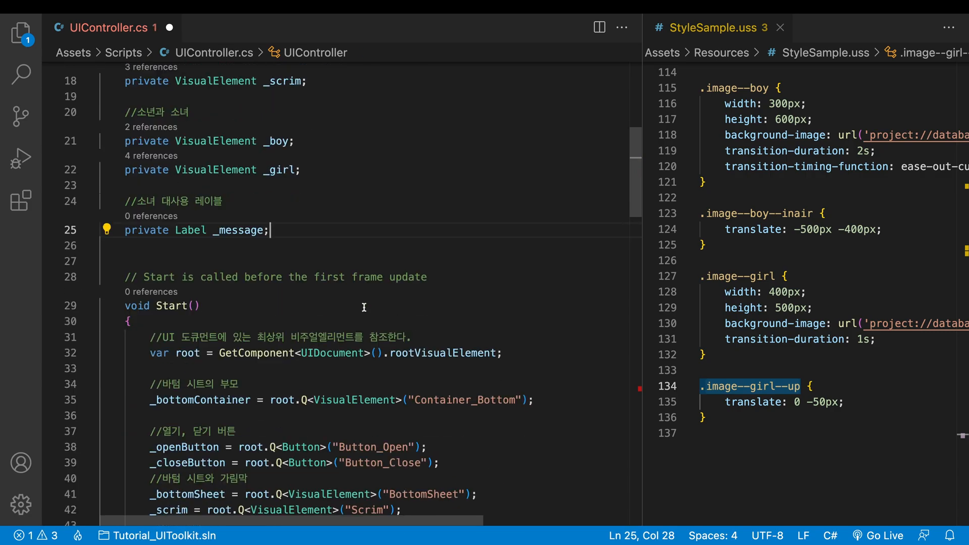
text(root.)
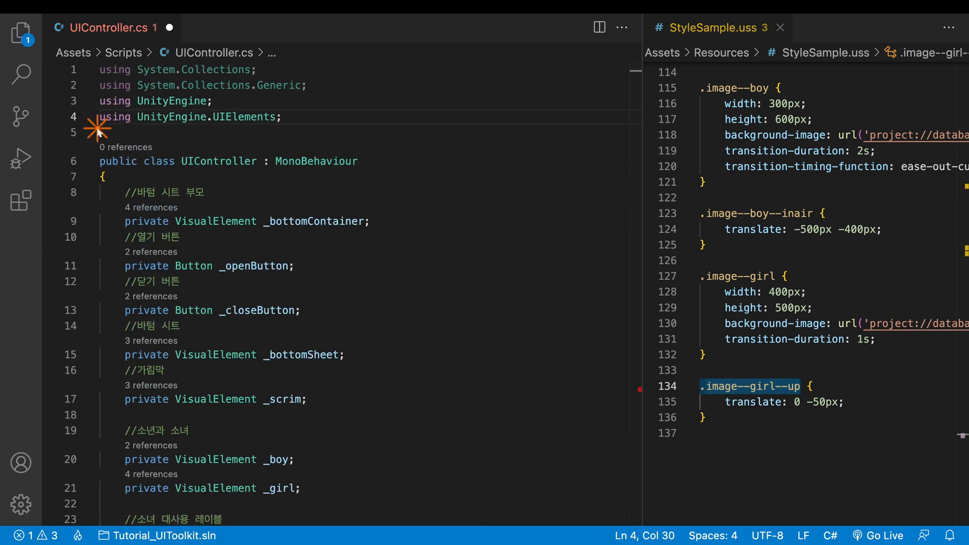
key(Enter)
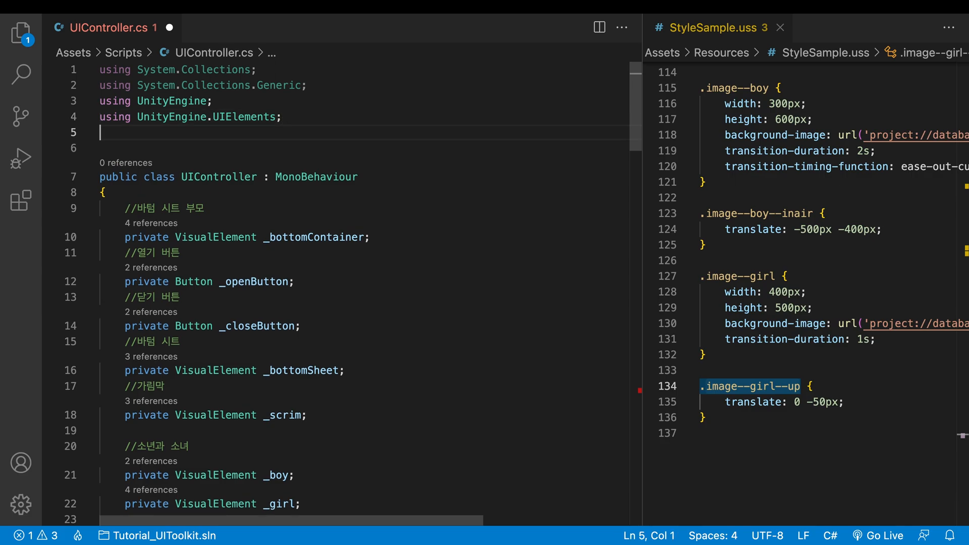
text(using)
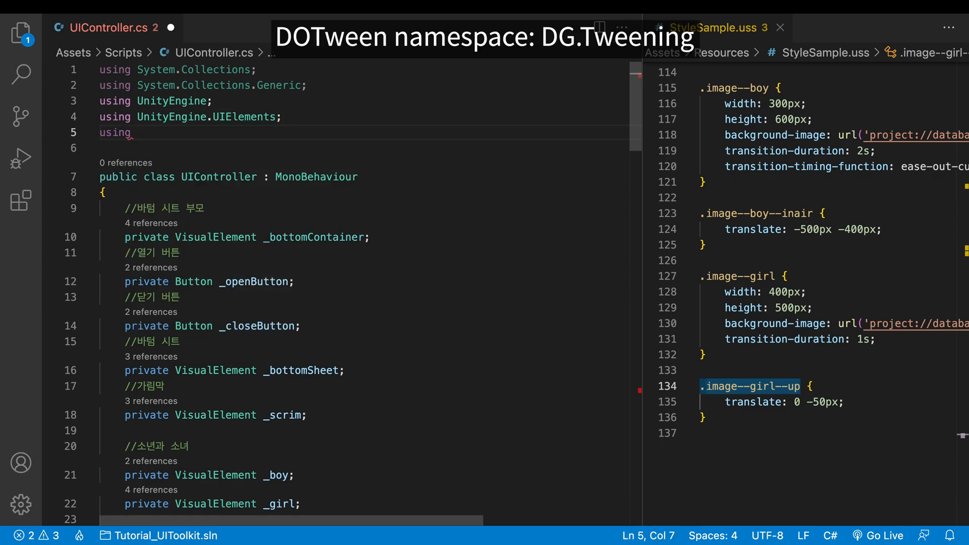
text(DG.Tweening)
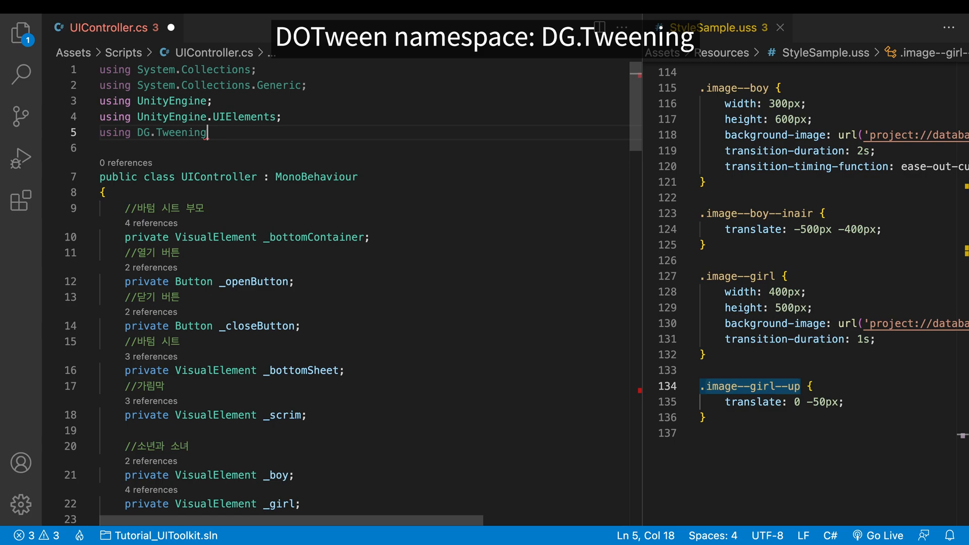
text(;)
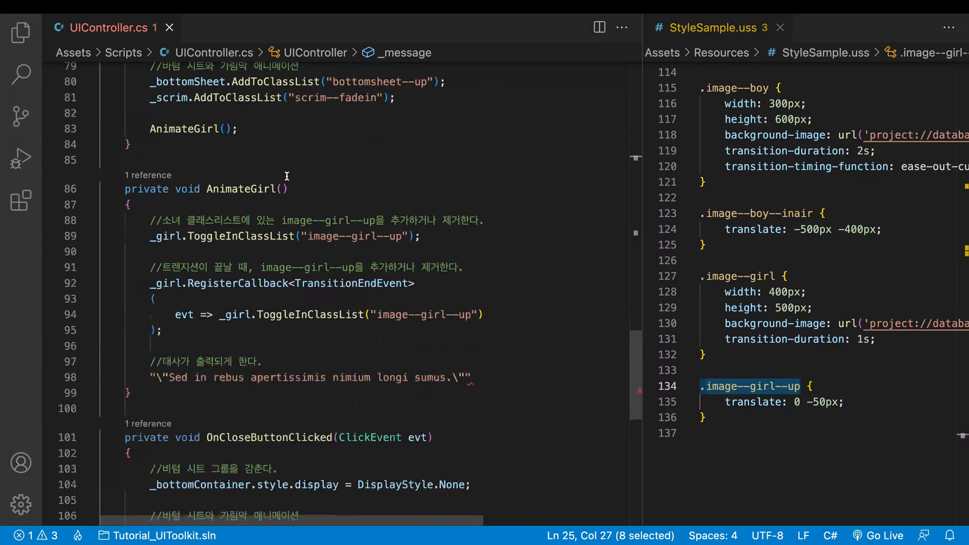
Step: Empty _message, then DOTween its text to the Latin quote m over 3f with linear ease
text(_message.text =)
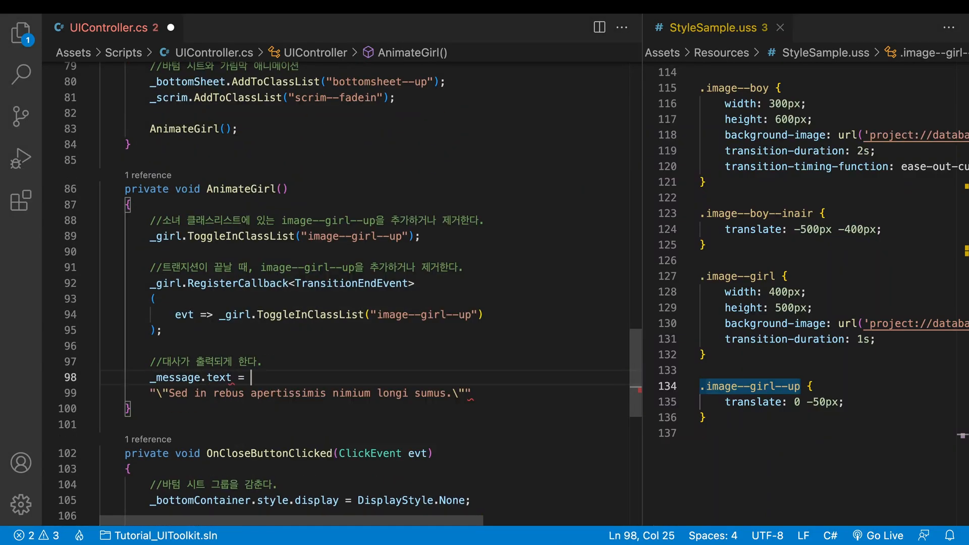
text(string.Empty)
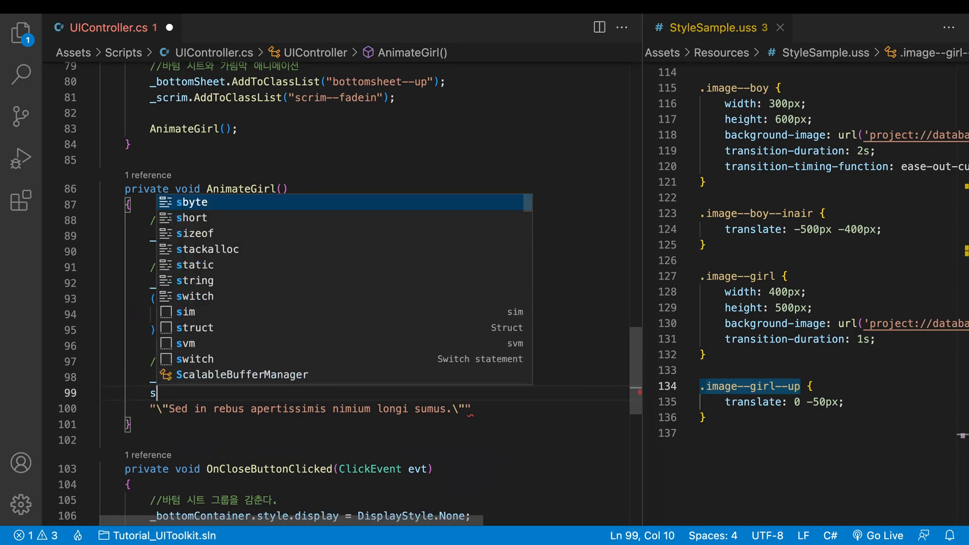
text(tring m =)
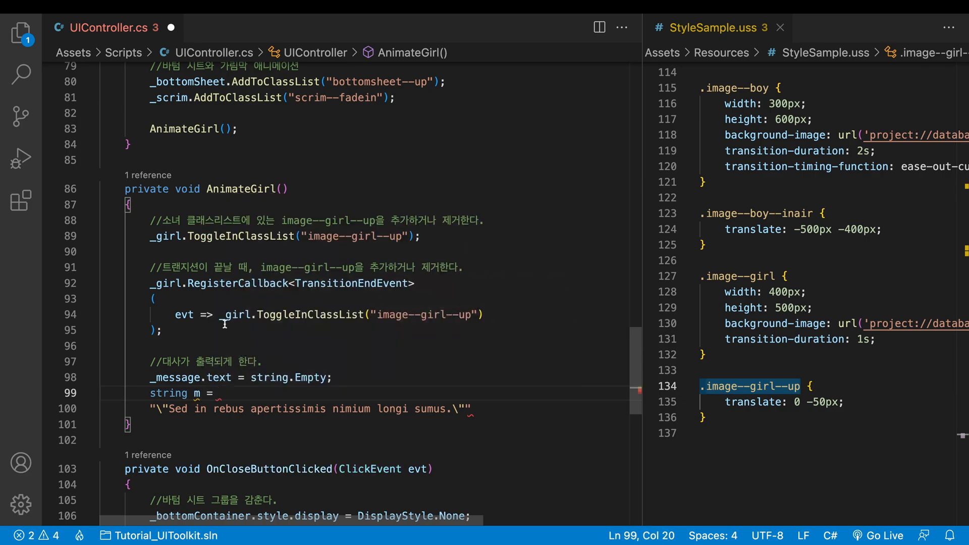
drag(150, 409, 470, 409)
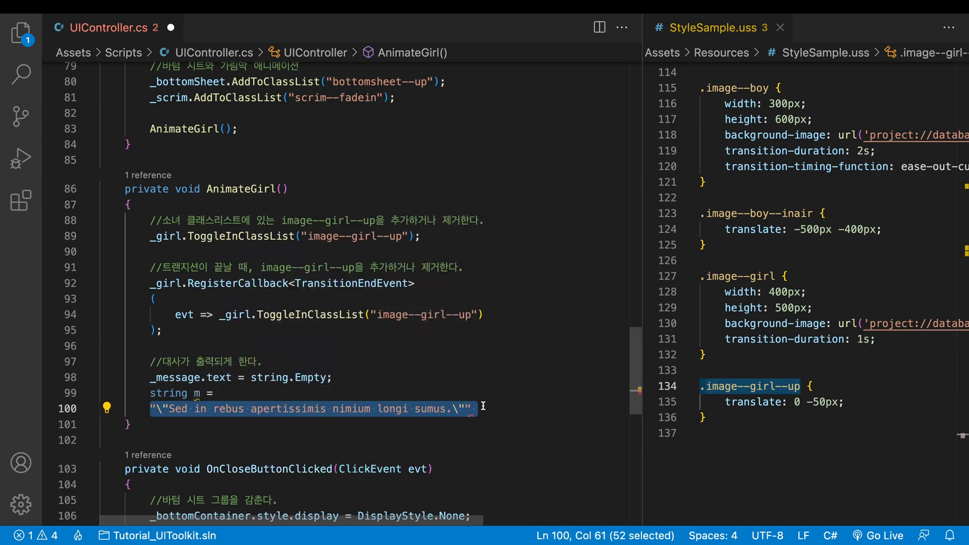
text(DOTween.To)
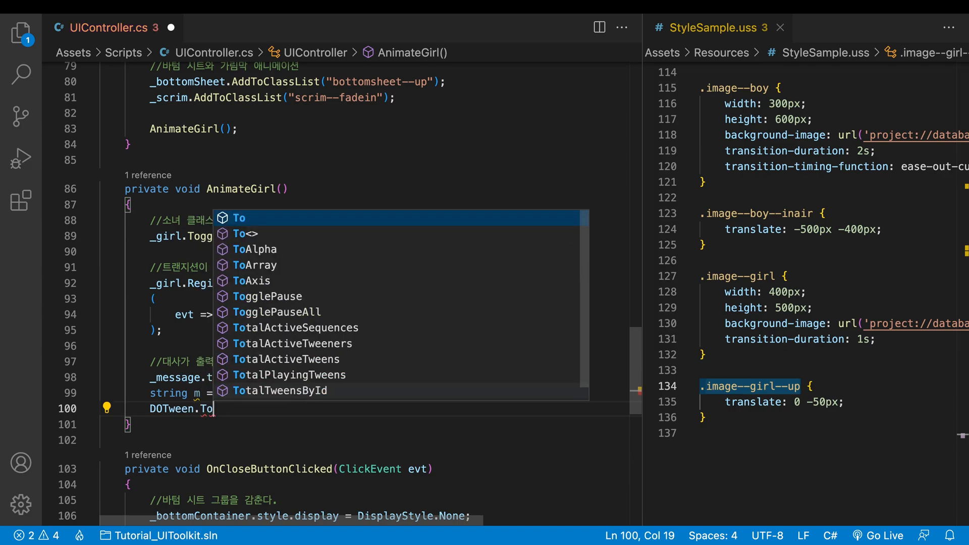
text(()=> _message.text, x => );)
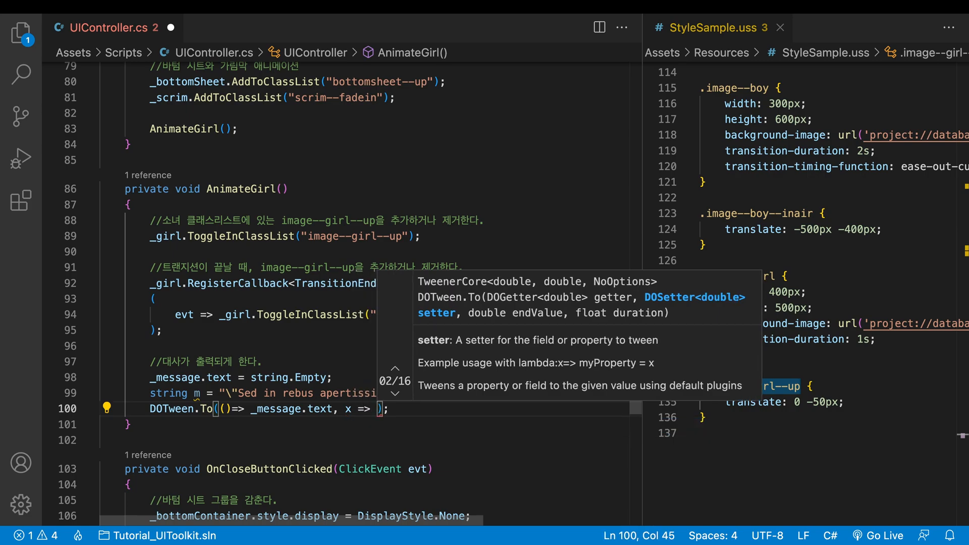
text(_message.text = x, m, 3)
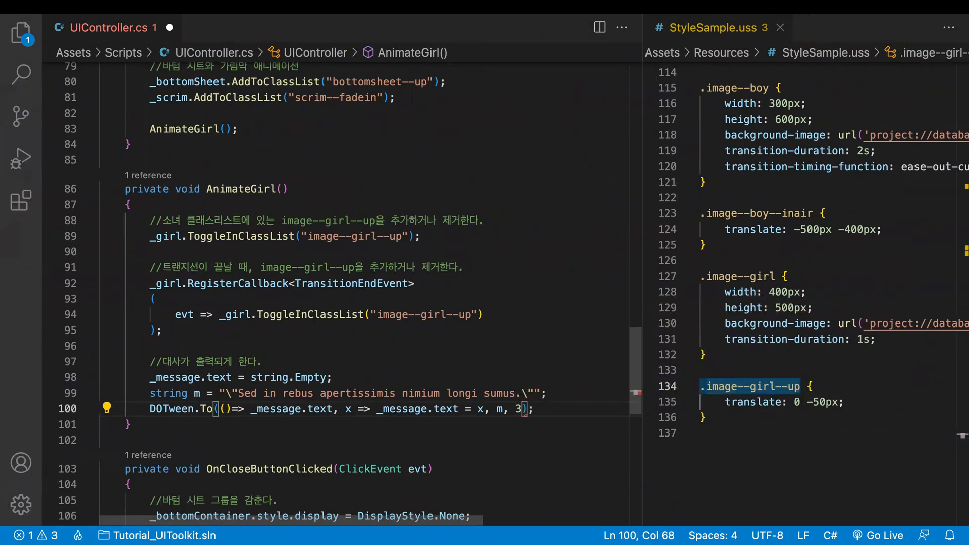
text(f)
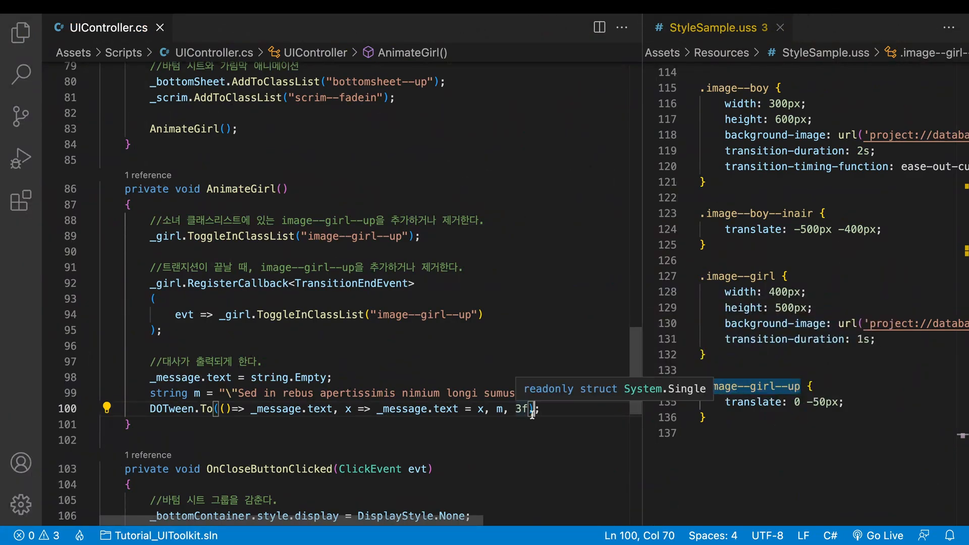
text(.SetEase(Ease.Linear))
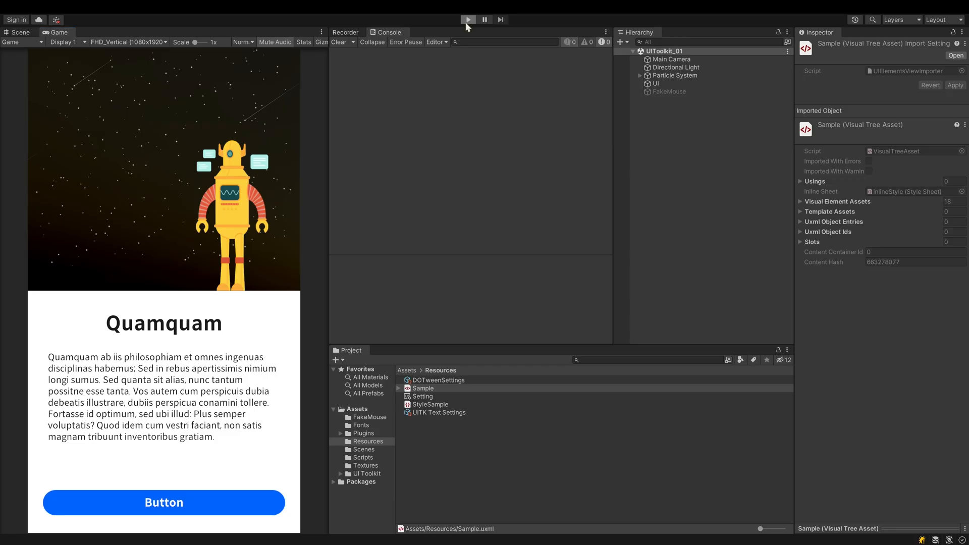
Step: Play the scene and open the bottom sheet to watch the fly-in and message
click(468, 19)
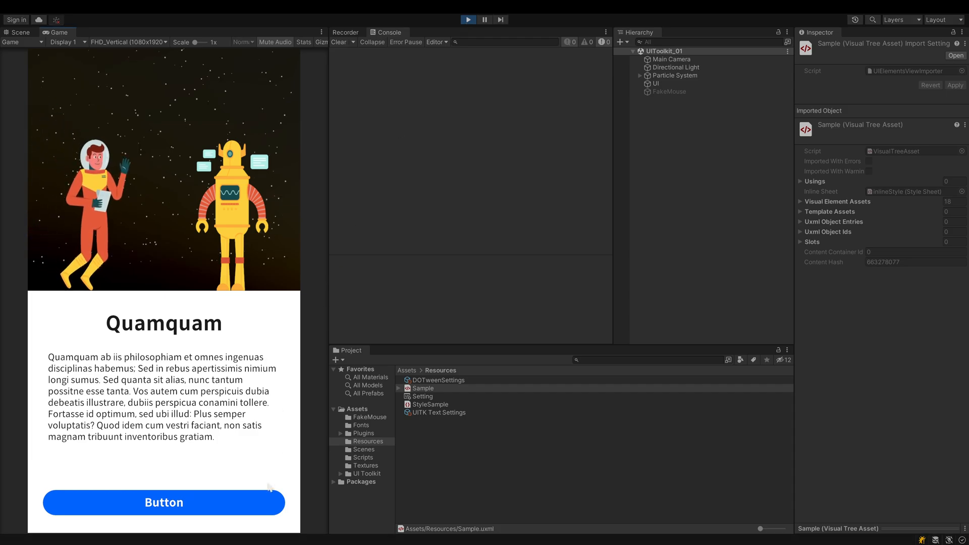
click(163, 502)
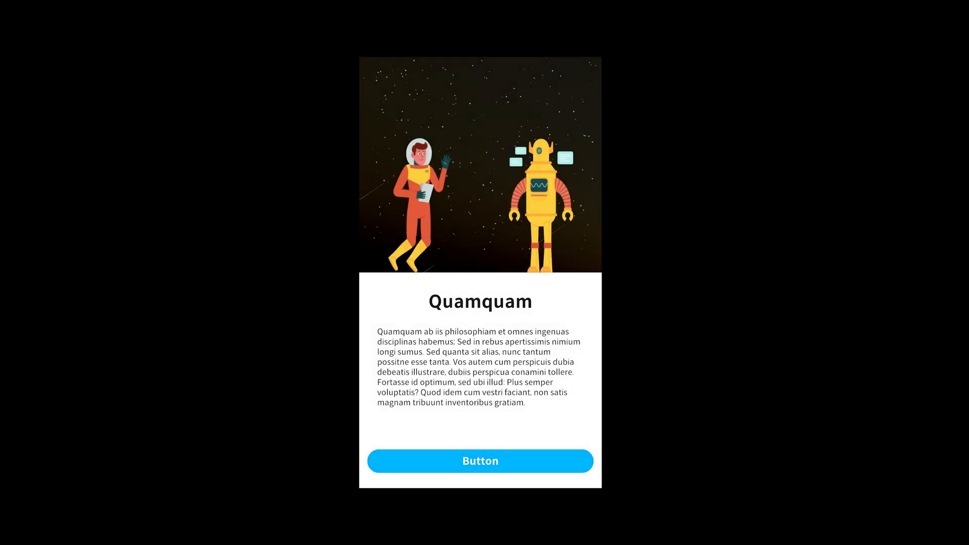
click(480, 461)
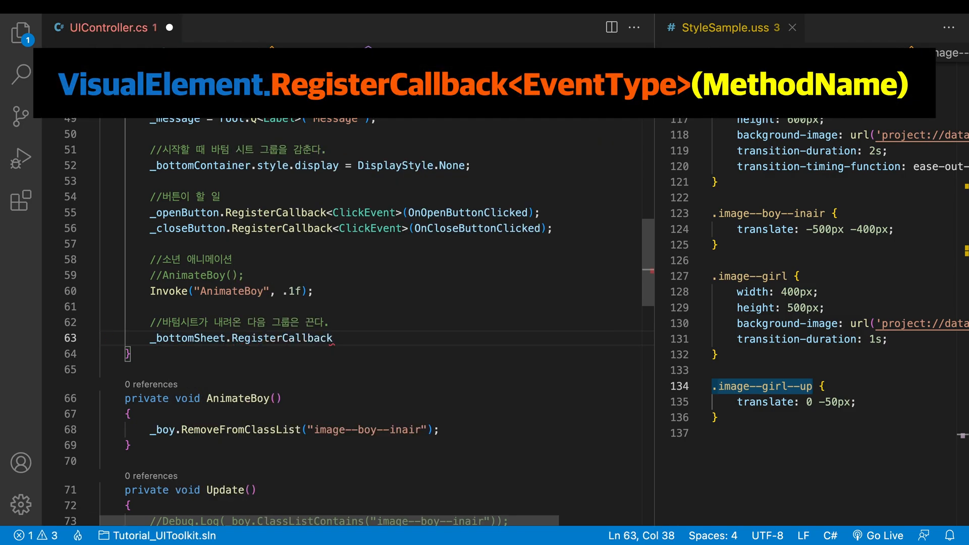
Step: Register OnBottomSheetDown on _bottomSheet's TransitionEndEvent and declare OnBottomSheetDown(TransitionEndEvent evt)
text(<TransitionEndEvent)
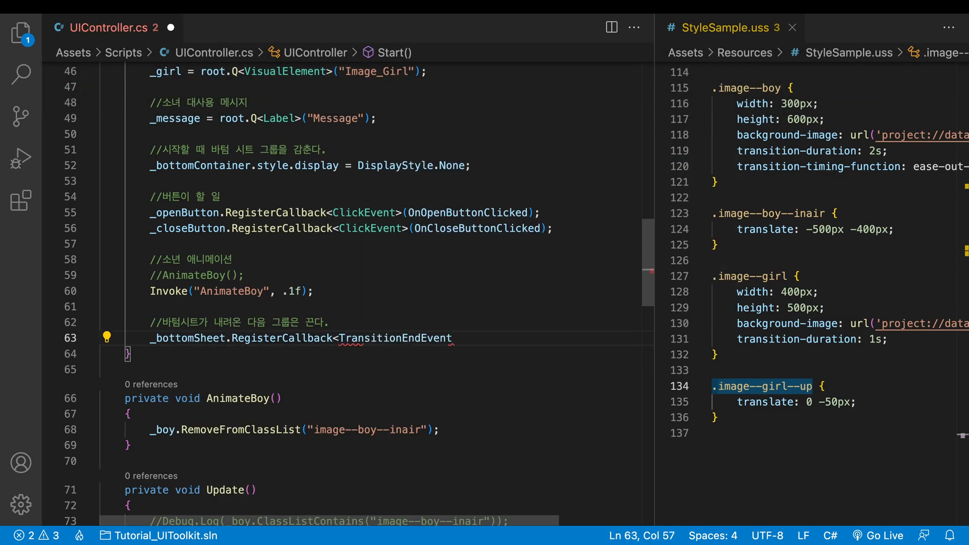
text((OnBottomSheetDown))
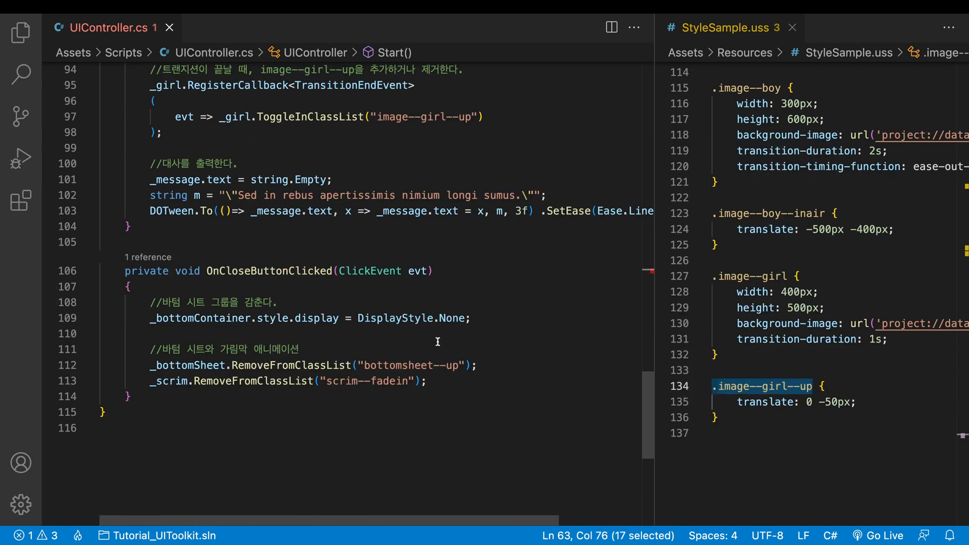
text(private)
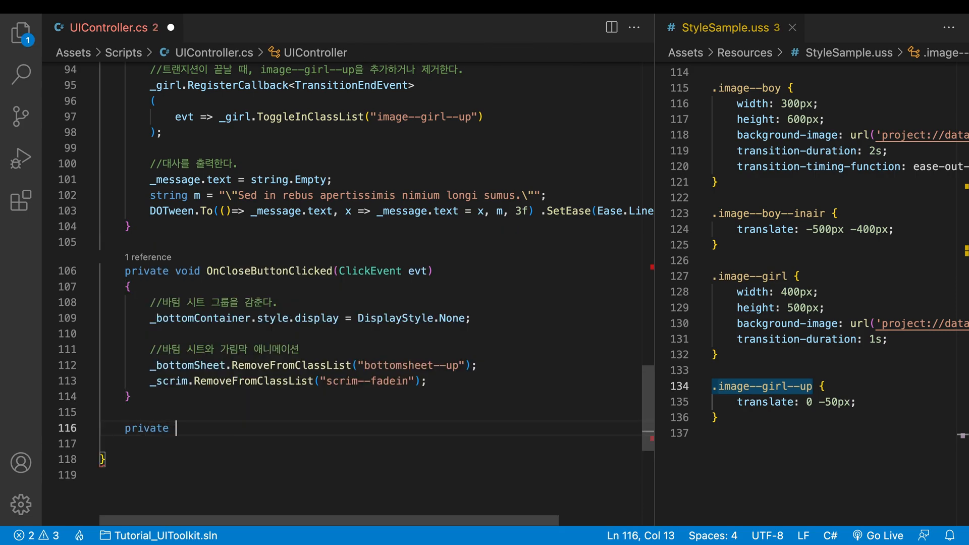
text(void OnBottomSheetDown(Transi)
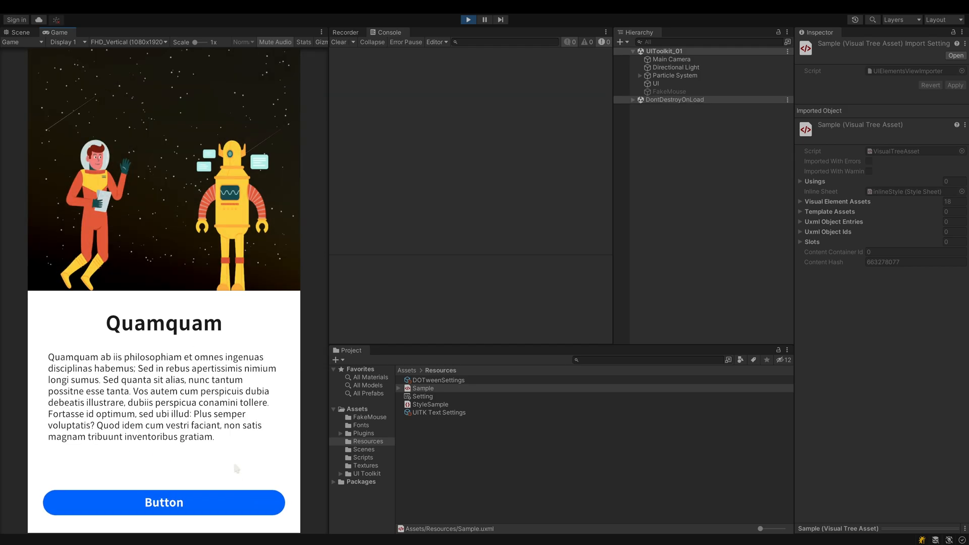
mouse_move(215, 498)
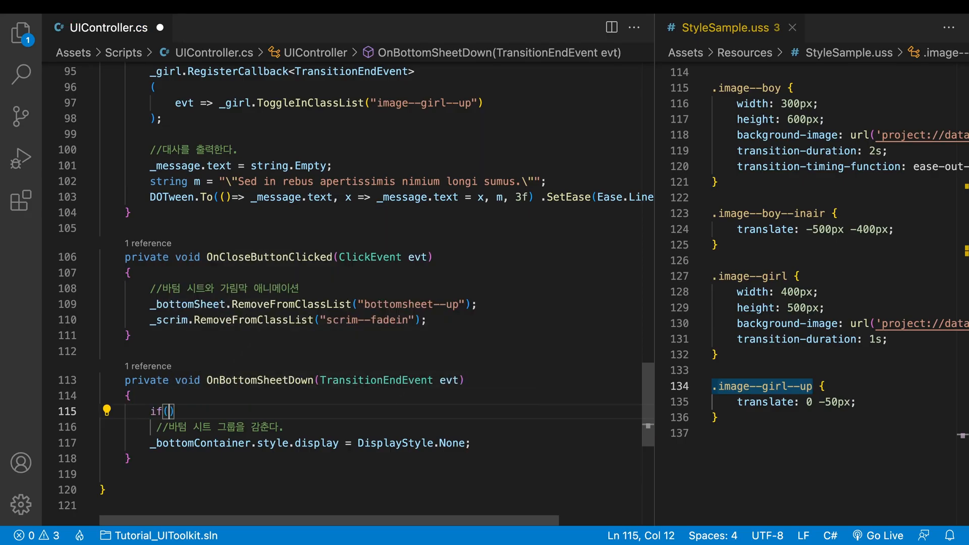
Step: Set _bottomContainer display to DisplayStyle.None when _bottomSheet lacks bottomsheet--up
text(_bottomSheet.con)
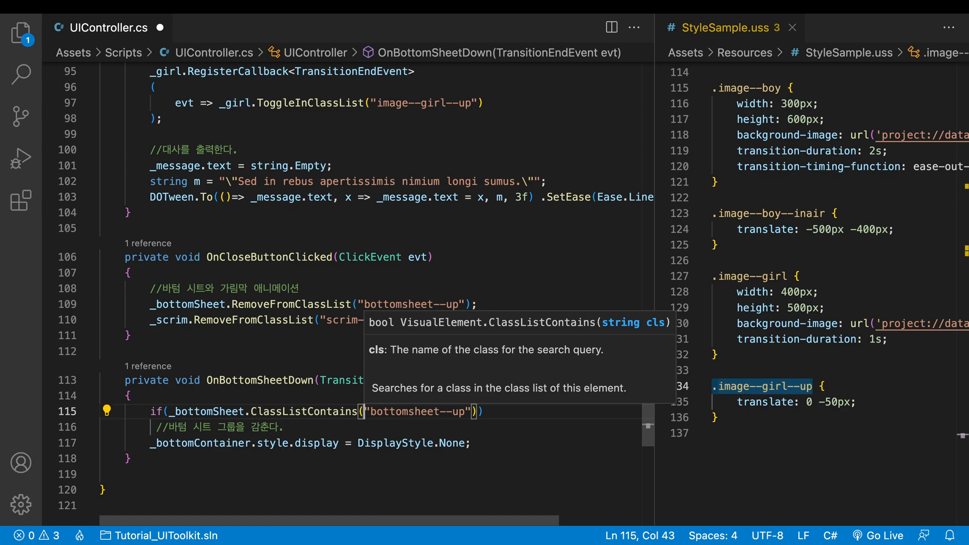
text(!)
text({)
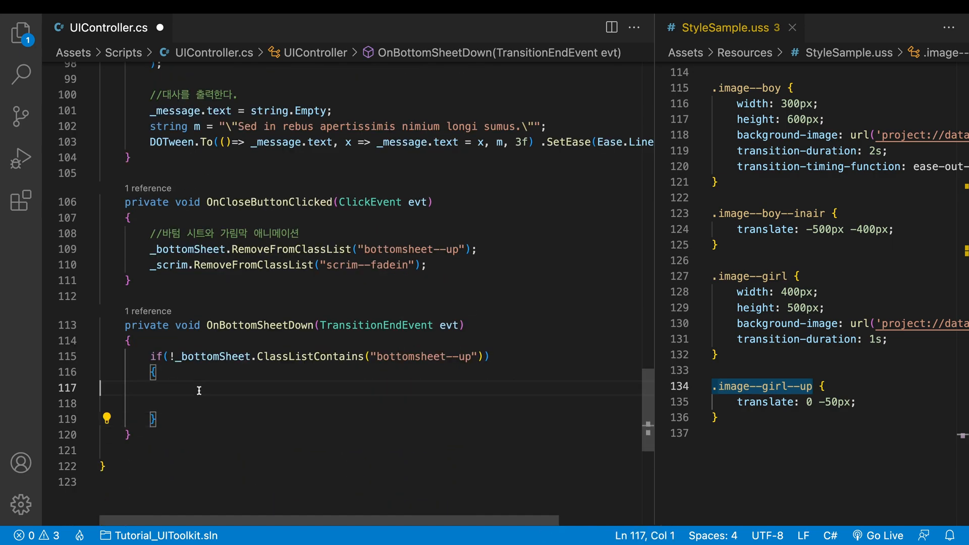
text(//바텀 시트 그룹을 감춘다.\n_bottomContainer.style.display = DisplayStyle.None;)
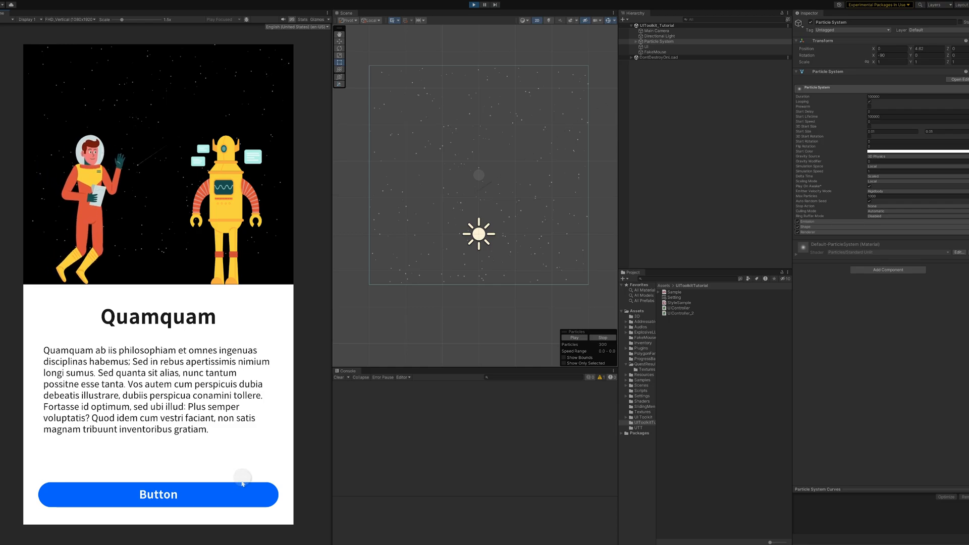
click(158, 495)
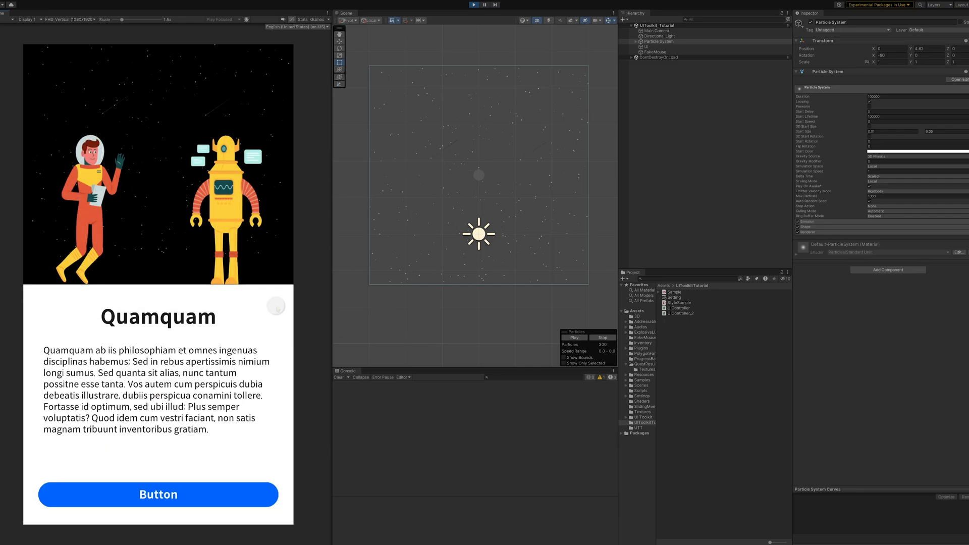
click(157, 494)
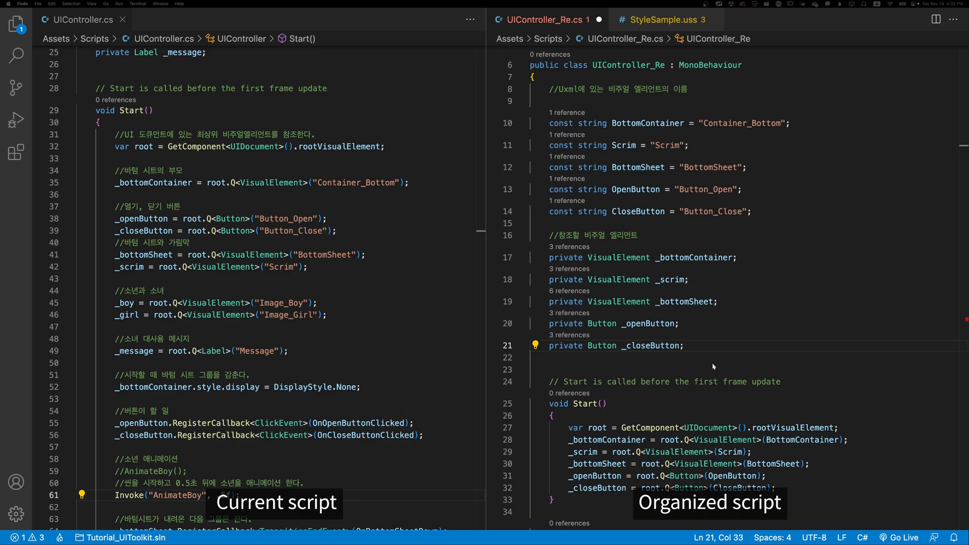
Step: Scroll through UIController_Re.cs shown beside UIController.cs
scroll(down, 3)
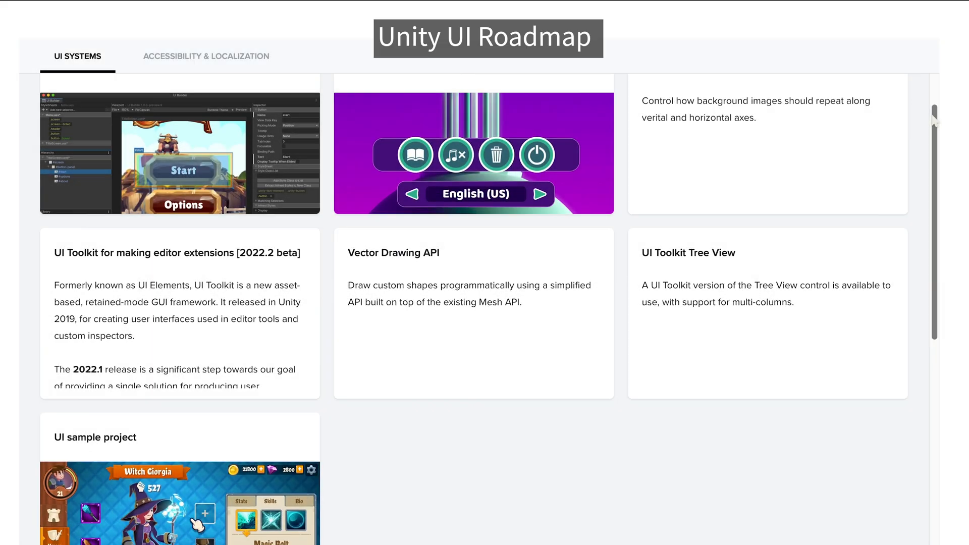
Step: Scroll the UI Systems roadmap down past In Progress to the Planned section
scroll(down, 3)
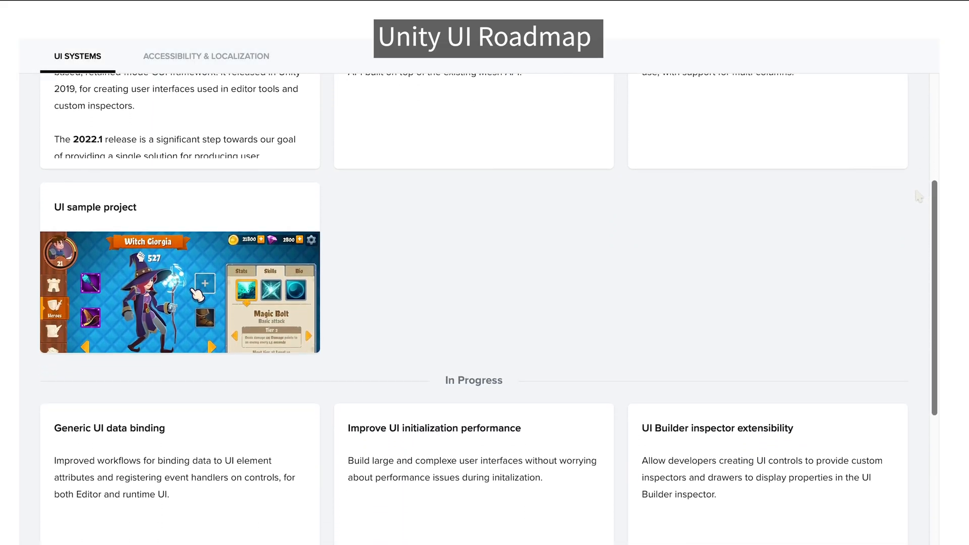
scroll(down, 3)
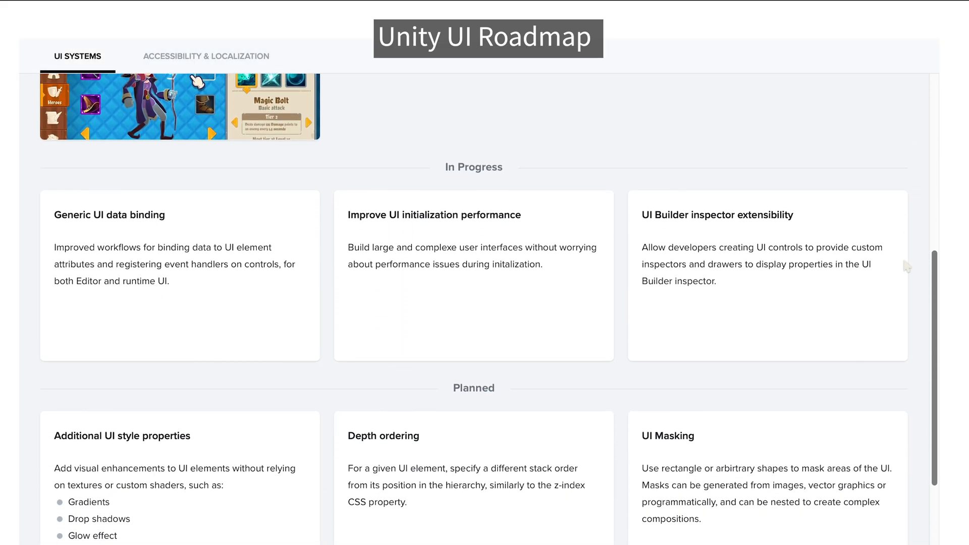
scroll(down, 3)
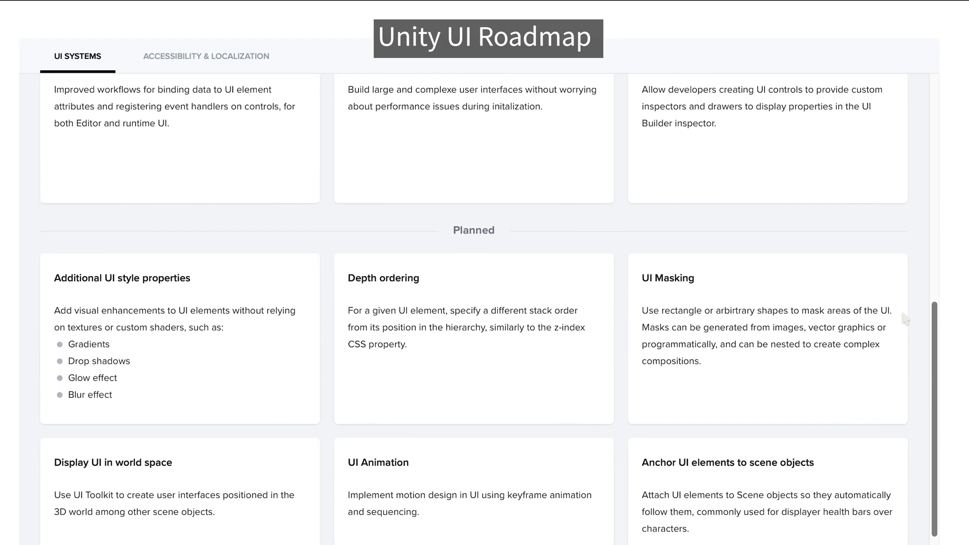
scroll(down, 3)
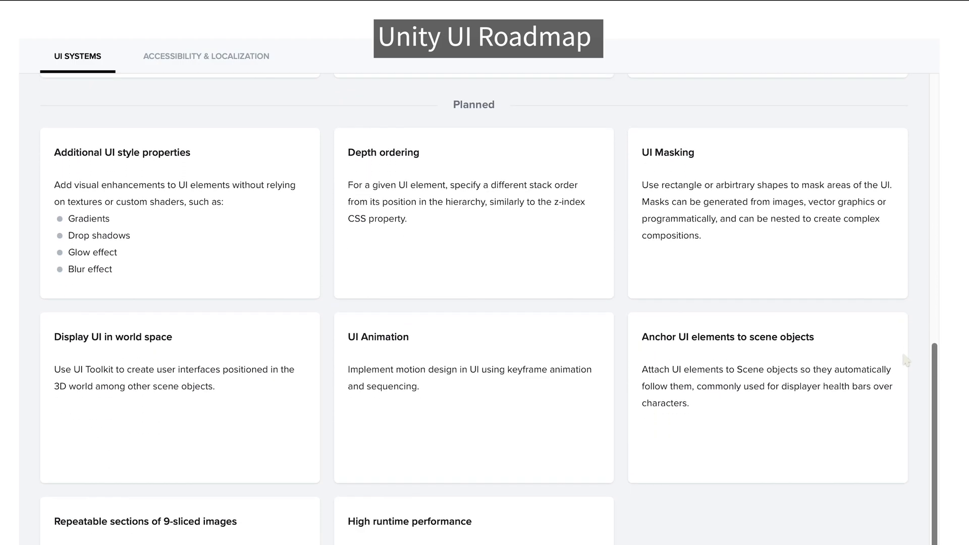
scroll(down, 3)
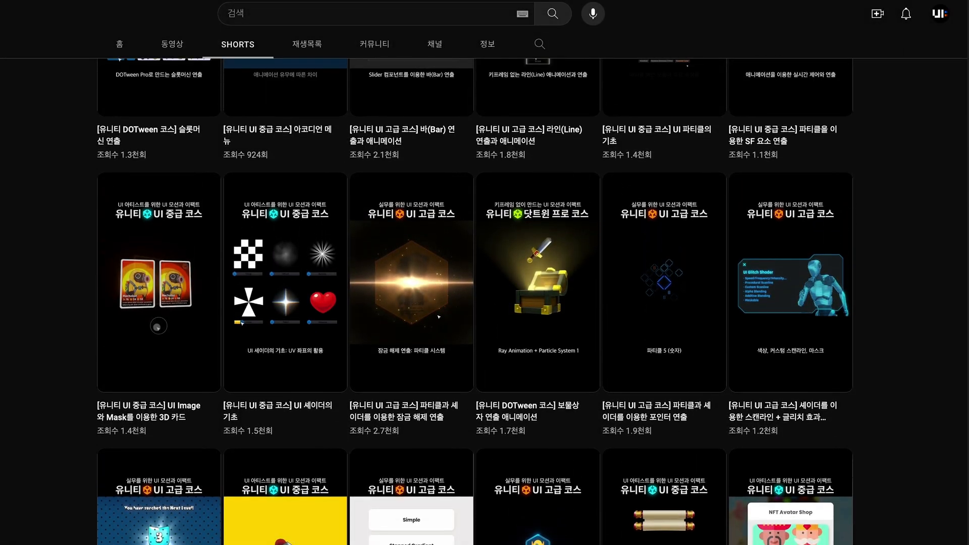
Step: Play the Shorts video on a UGUI Slider and Particle System bar effect
scroll(down, 3)
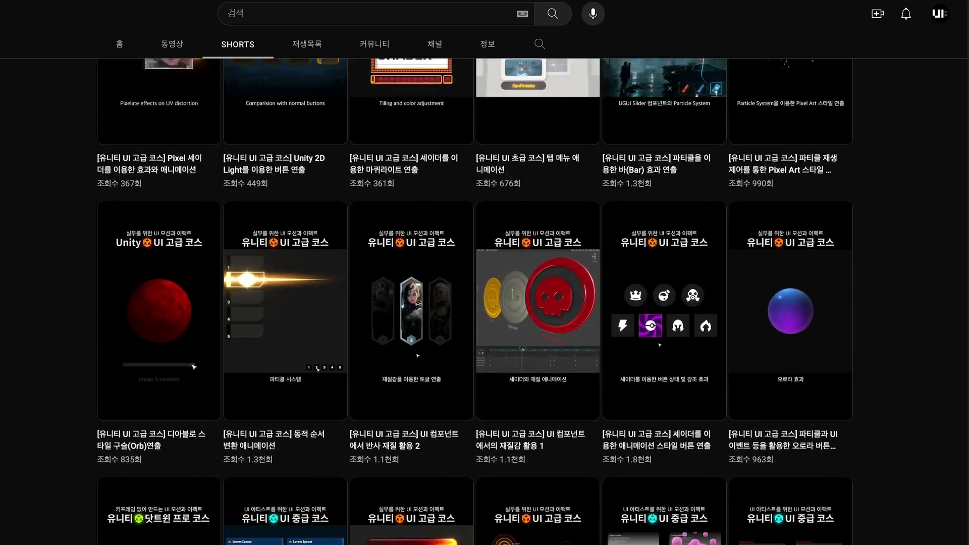
click(661, 78)
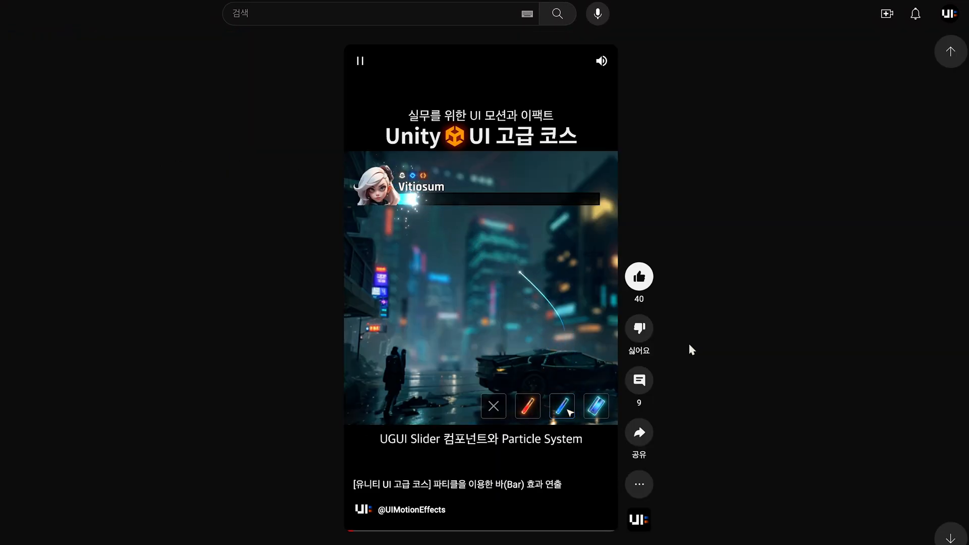